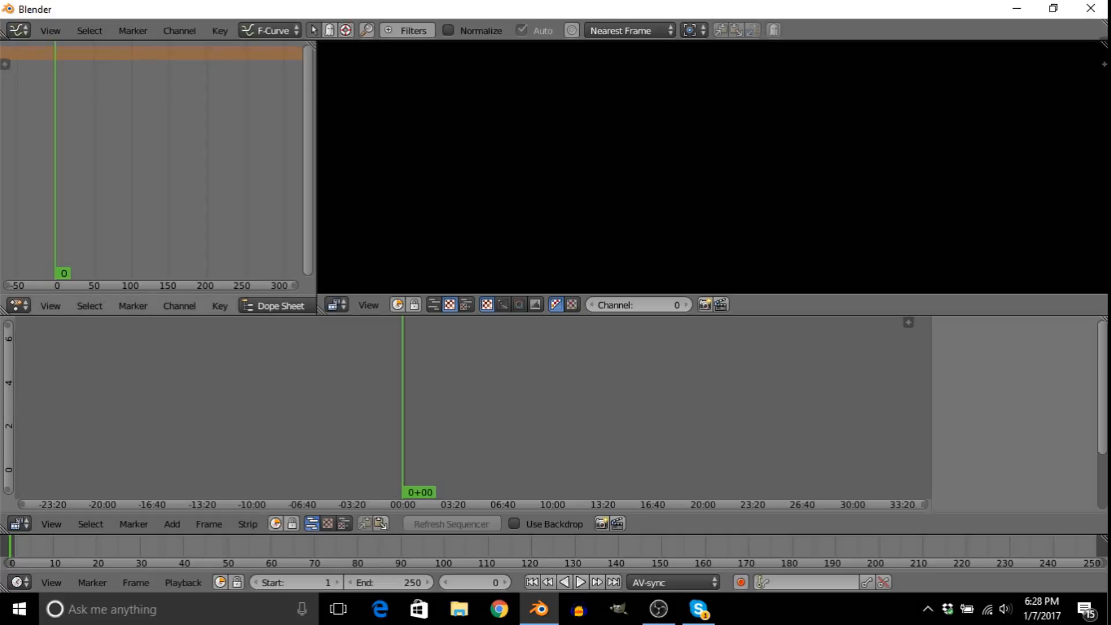
Step: Switch the top-left Dope Sheet area to Properties, showing 1920×1080 resolution at 30 fps
click(17, 305)
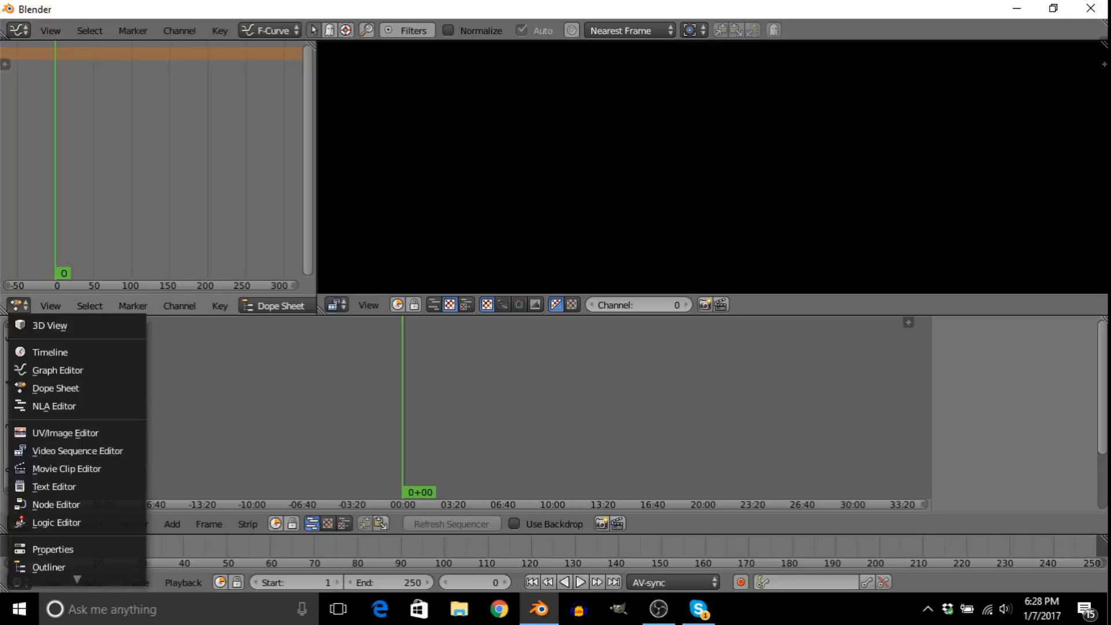
mouse_move(53, 549)
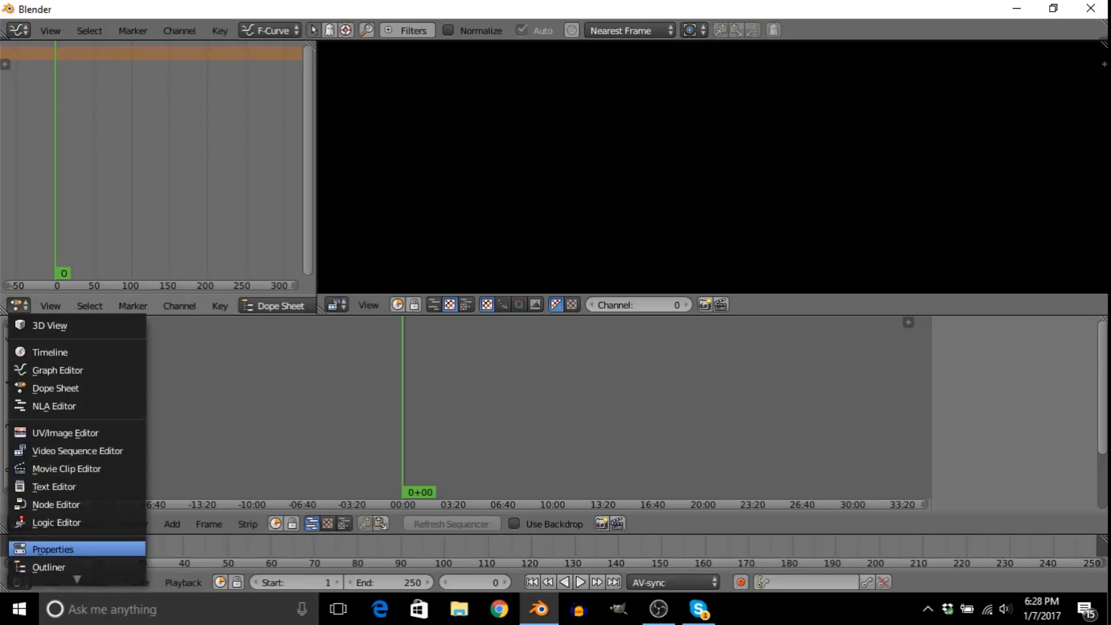
click(52, 550)
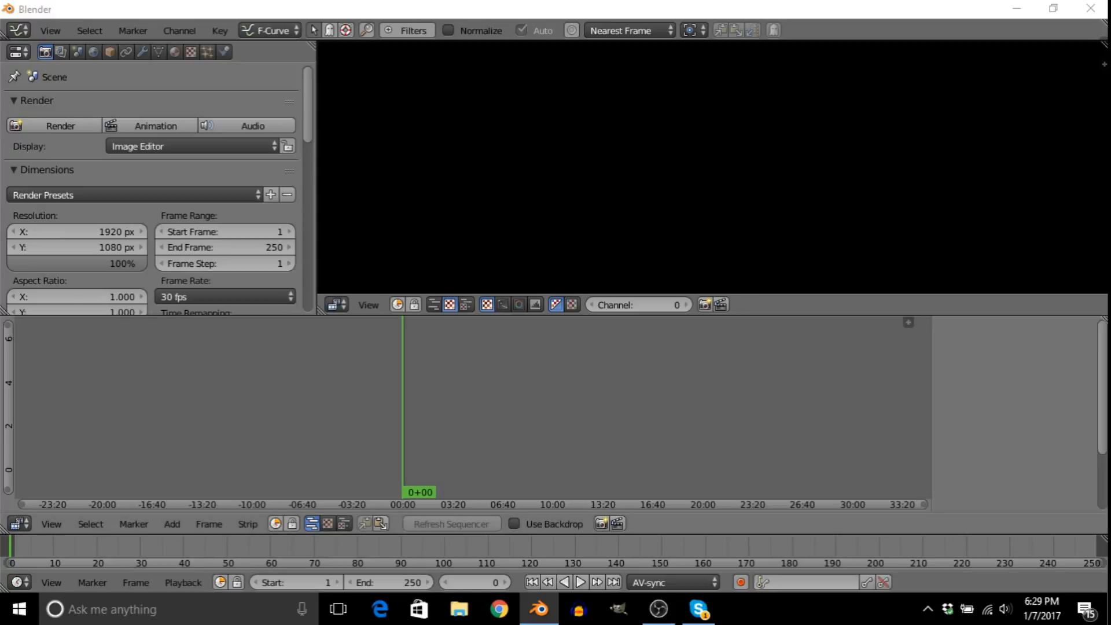
Step: Browse File Explorer to the DCIM folder on the SDHC (E:) memory card
click(457, 610)
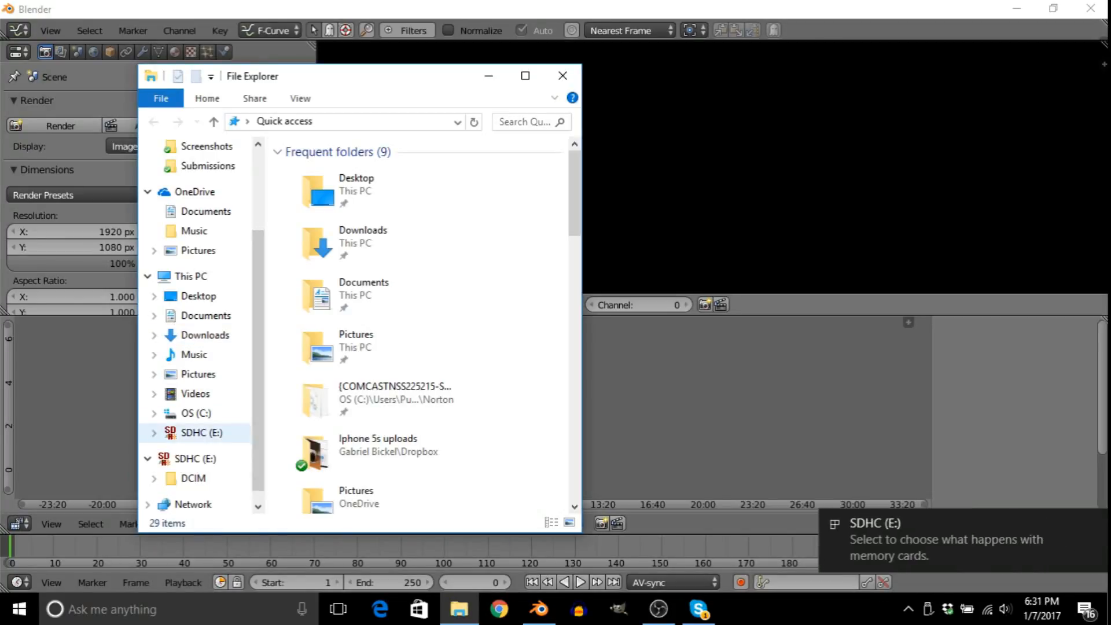
click(202, 433)
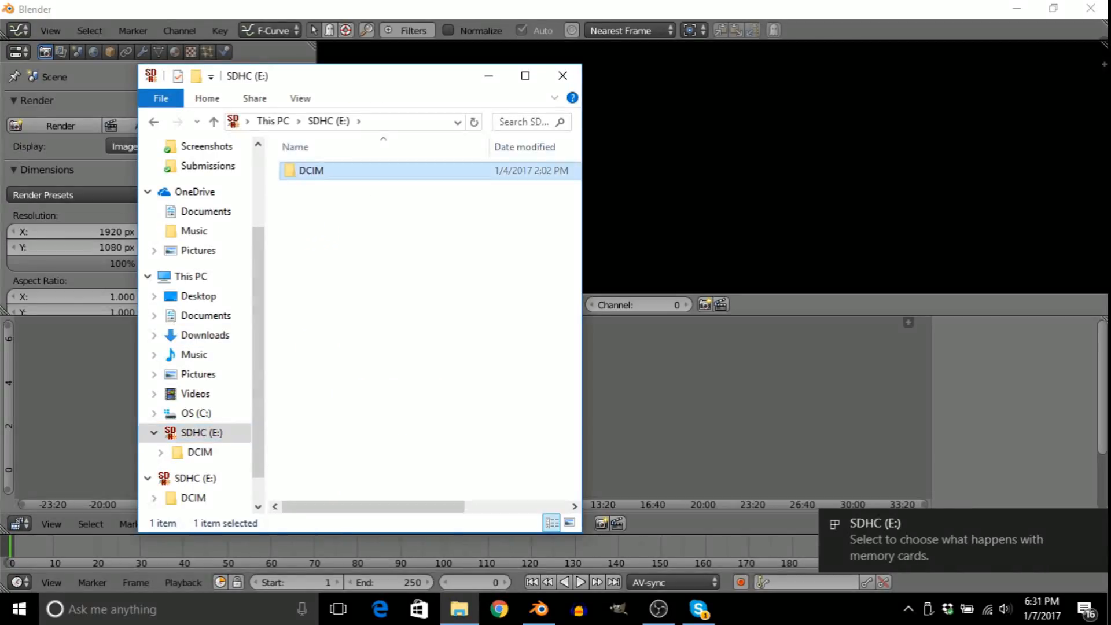
double_click(311, 171)
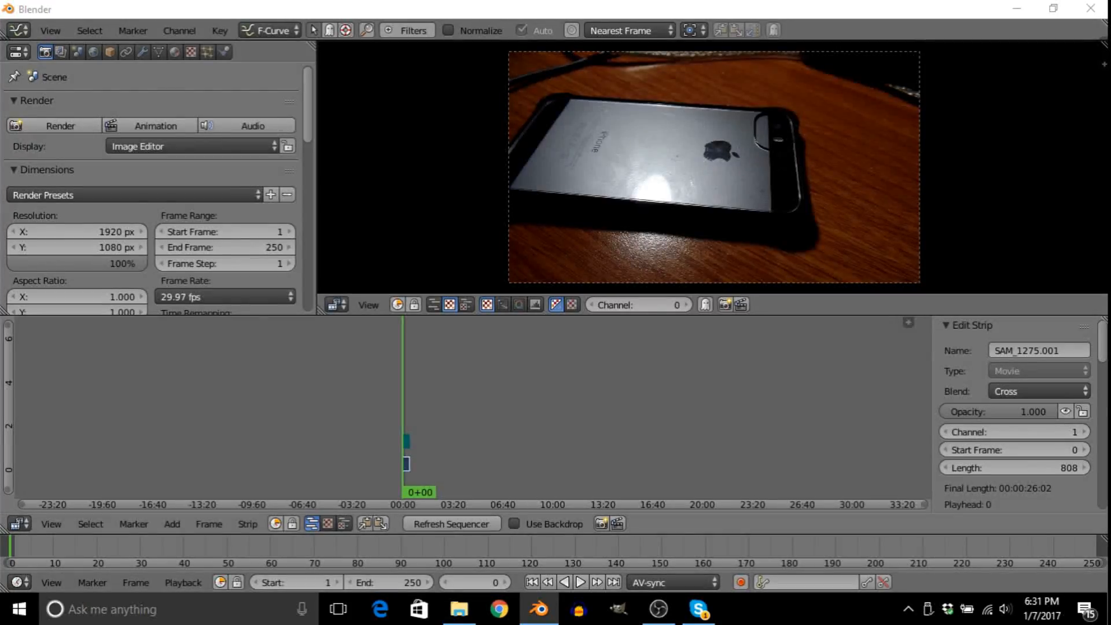
Step: Load pixlr.com in a new Chrome tab and launch the Pixlr Editor web app
click(499, 608)
text(pixlr.c)
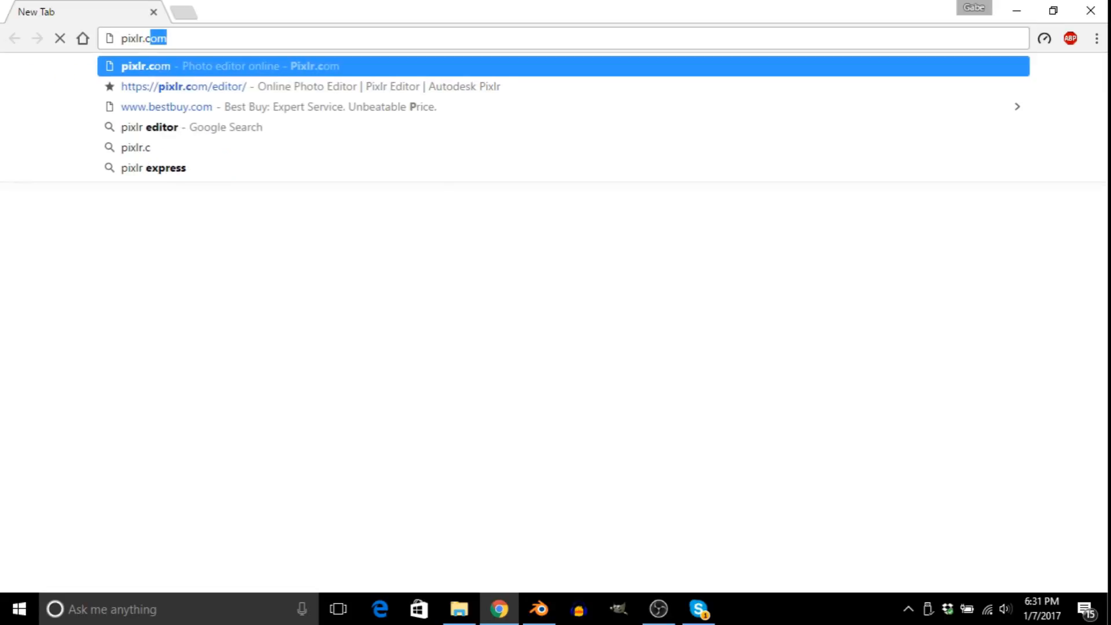
key(Enter)
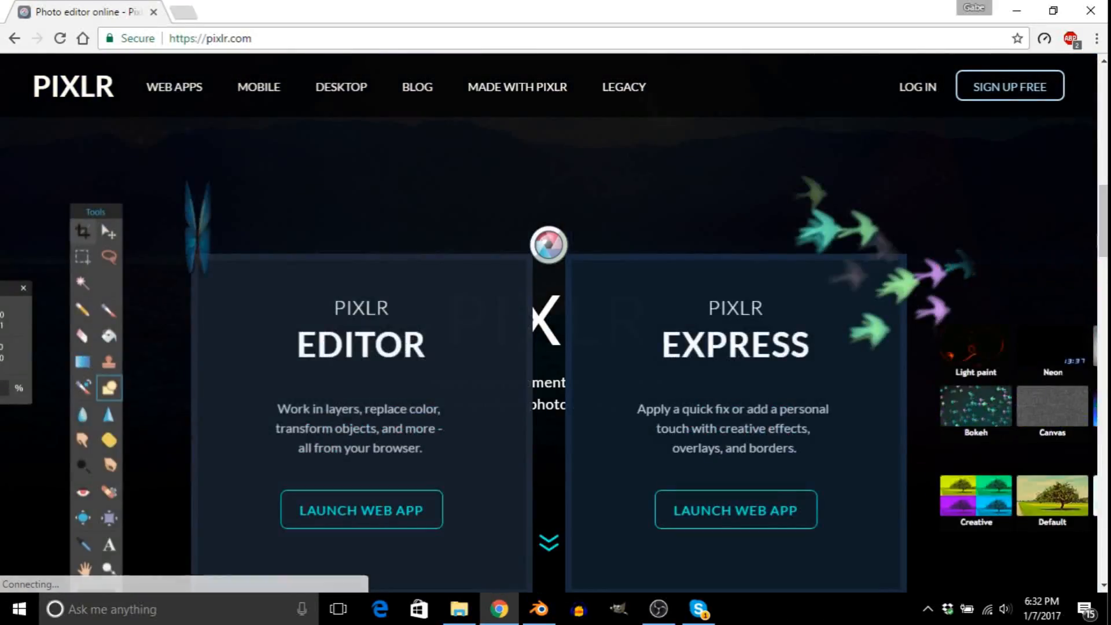
click(361, 509)
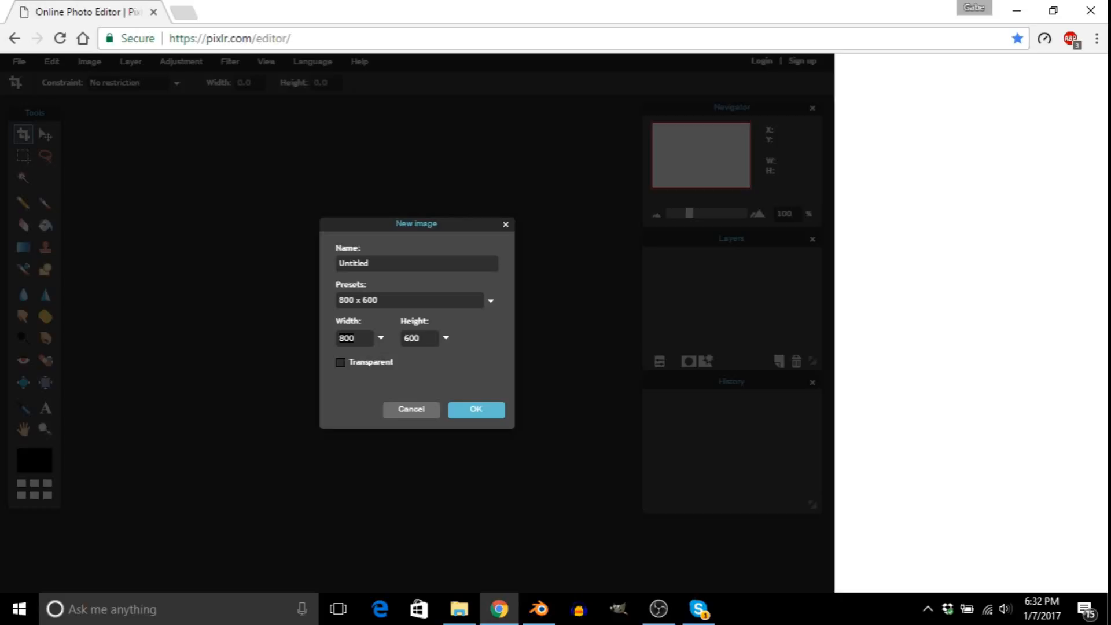
Step: Create a new transparent 1920×1080 image
text(1920)
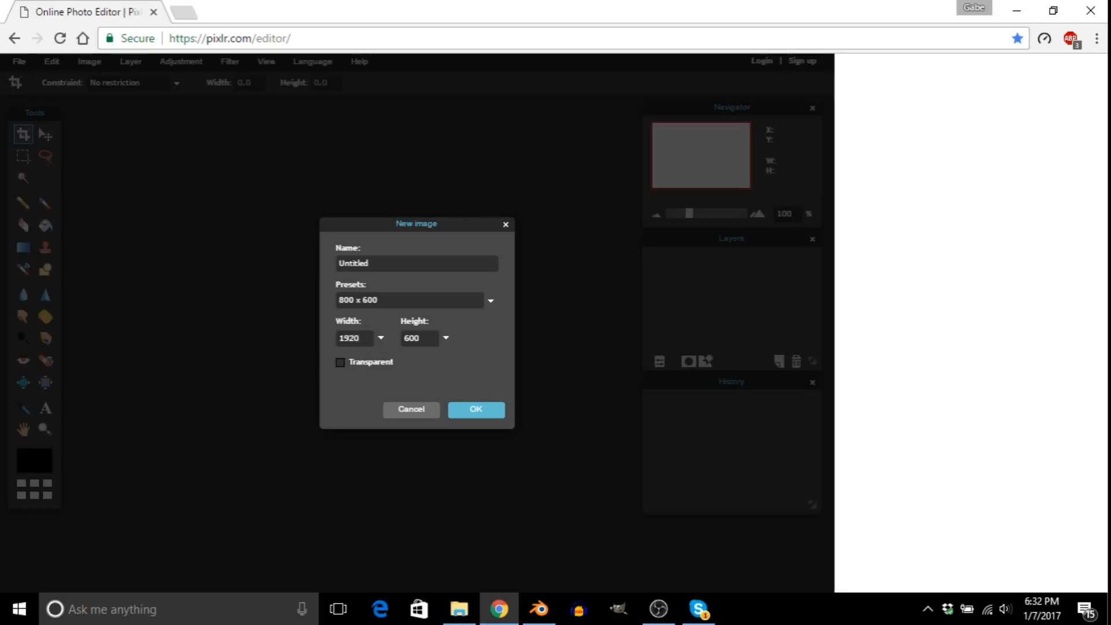
click(419, 338)
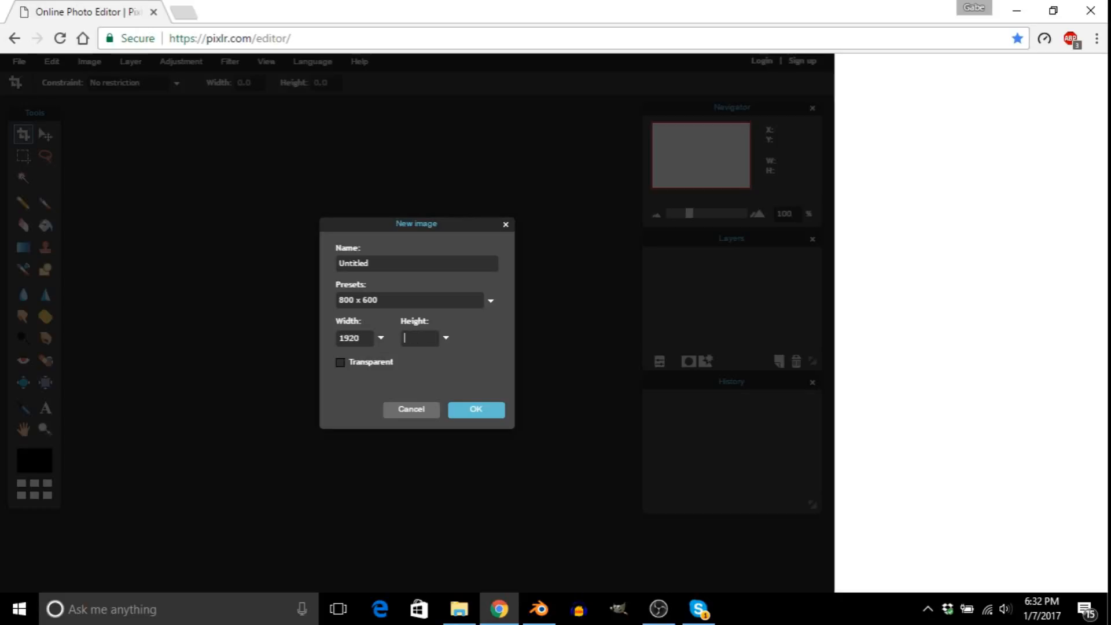
text(1080)
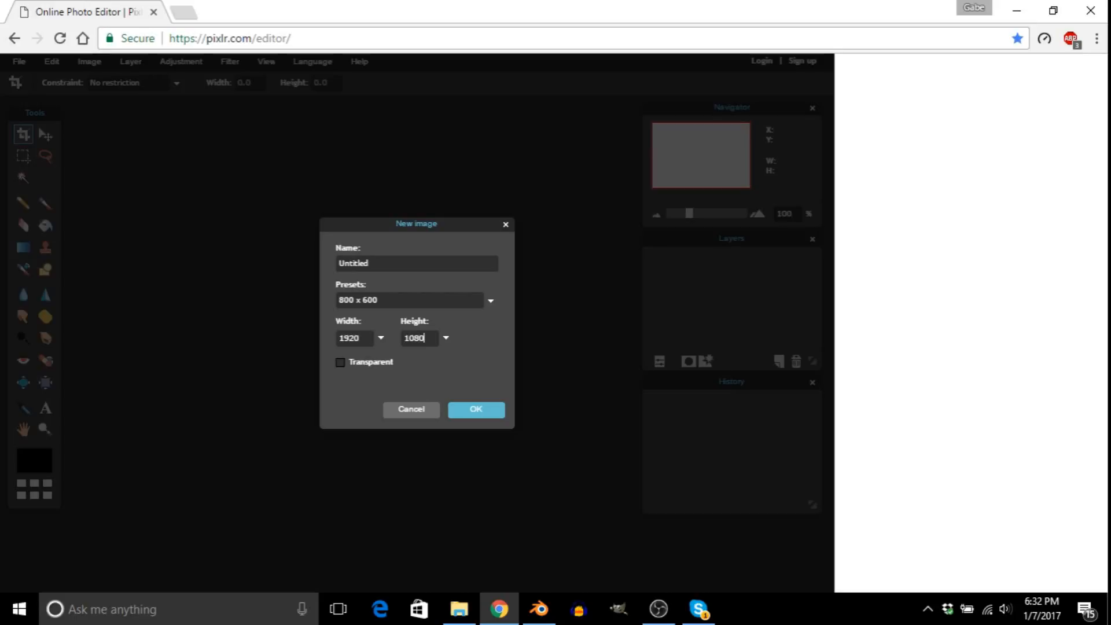
click(341, 361)
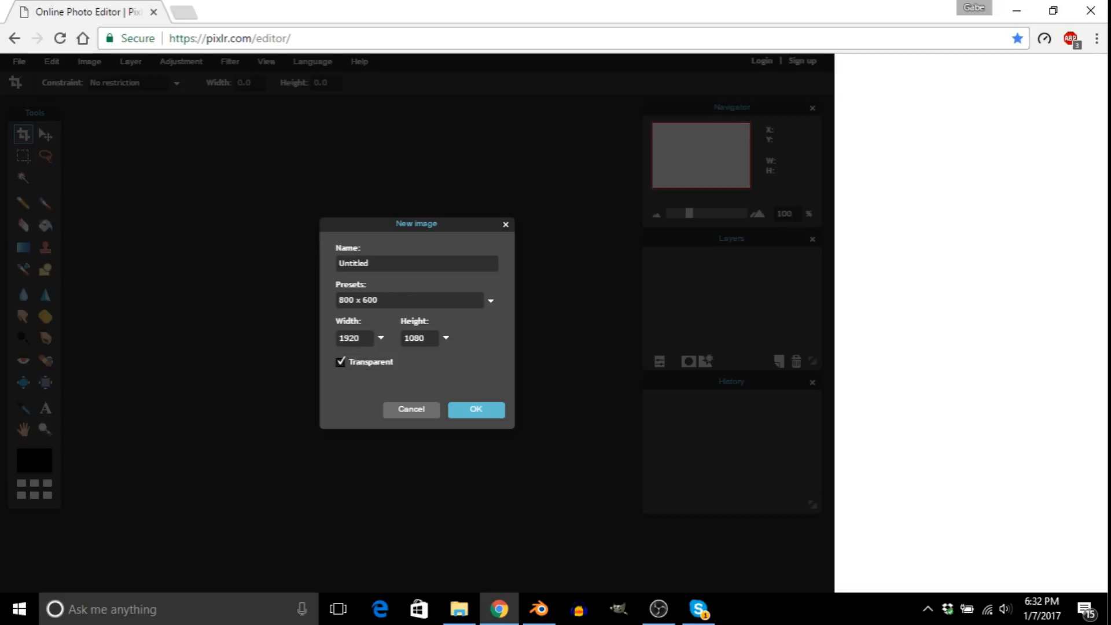
click(476, 409)
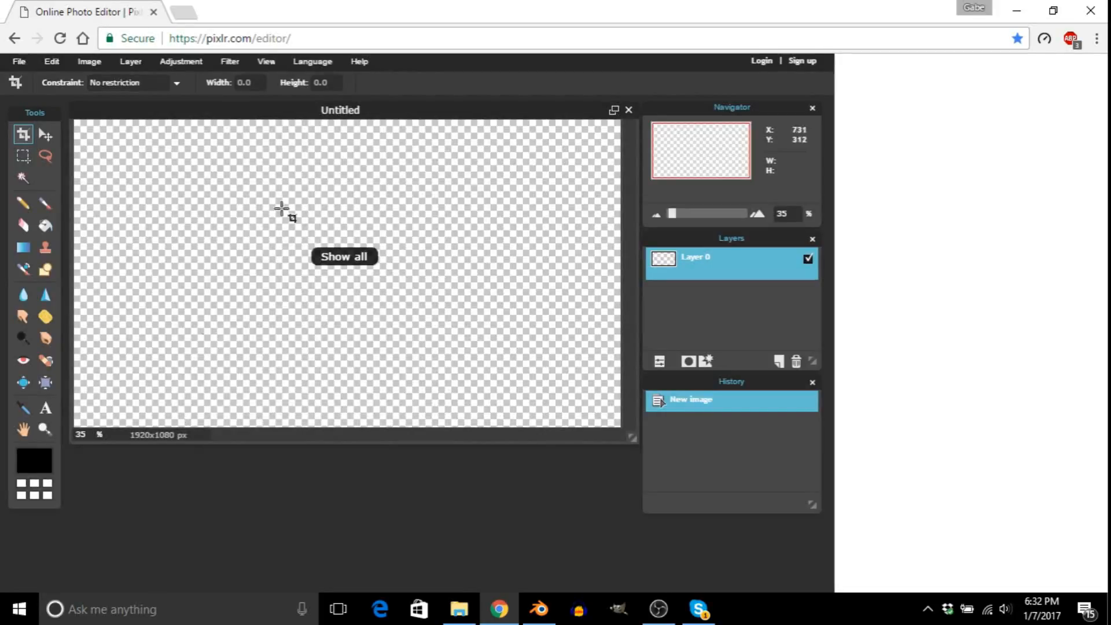
Step: Add a text box on the canvas reading 'Apple iPhone 5s'
click(45, 408)
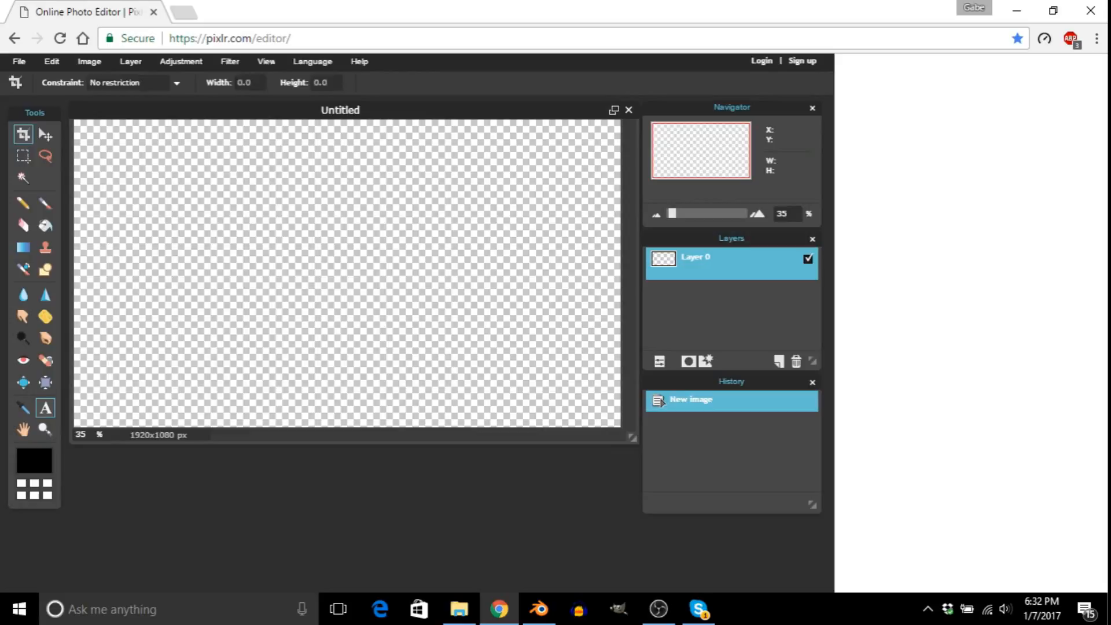
click(45, 409)
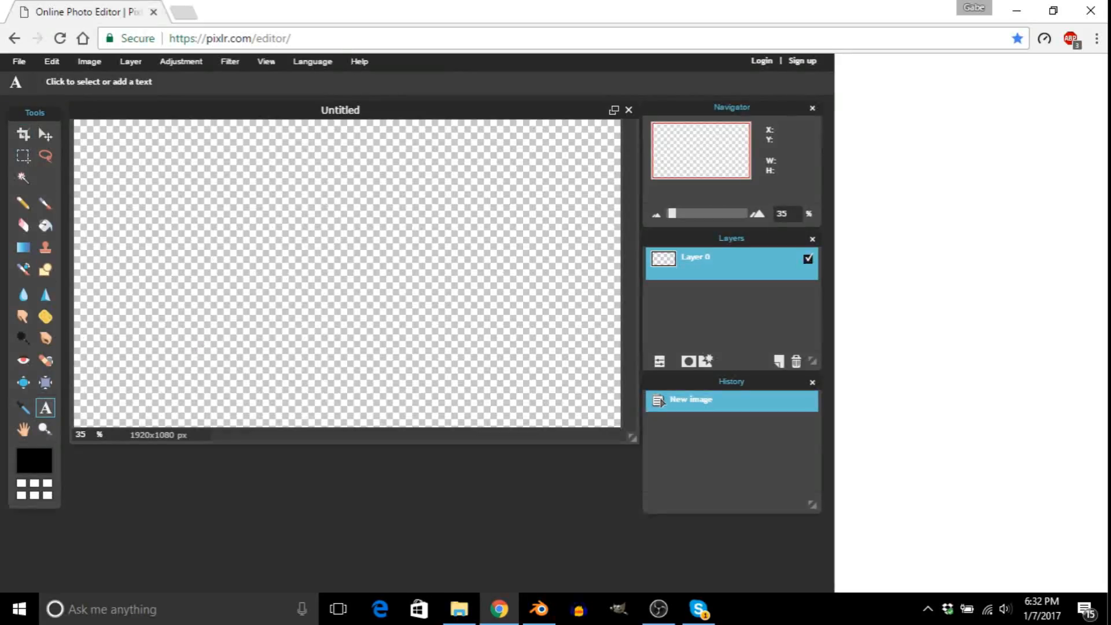
click(238, 246)
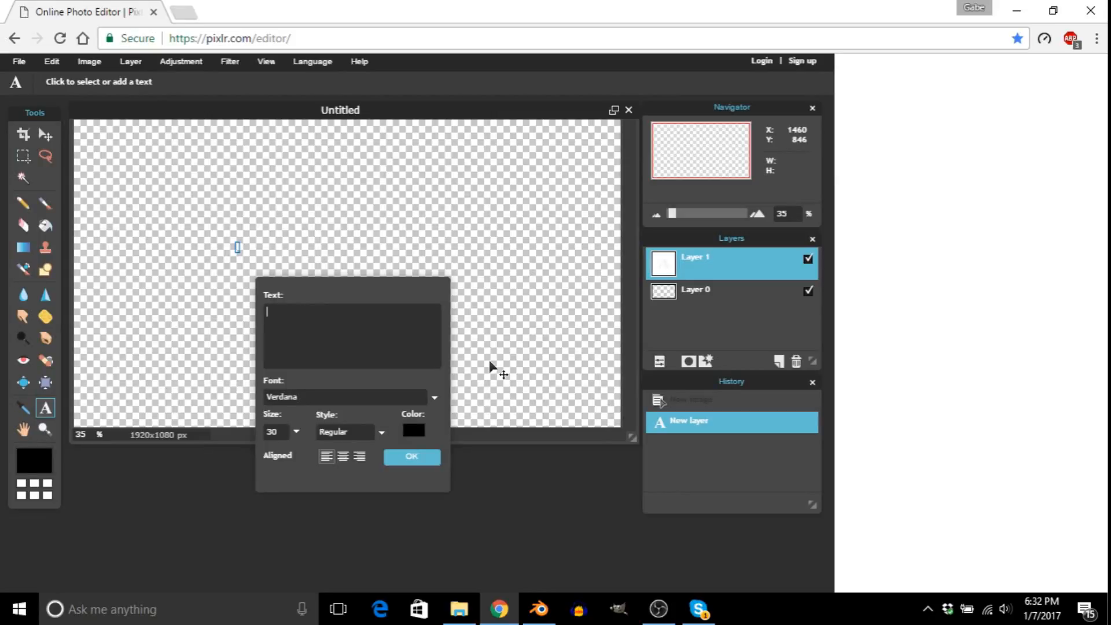
text(Apple iPH)
click(278, 432)
text(130)
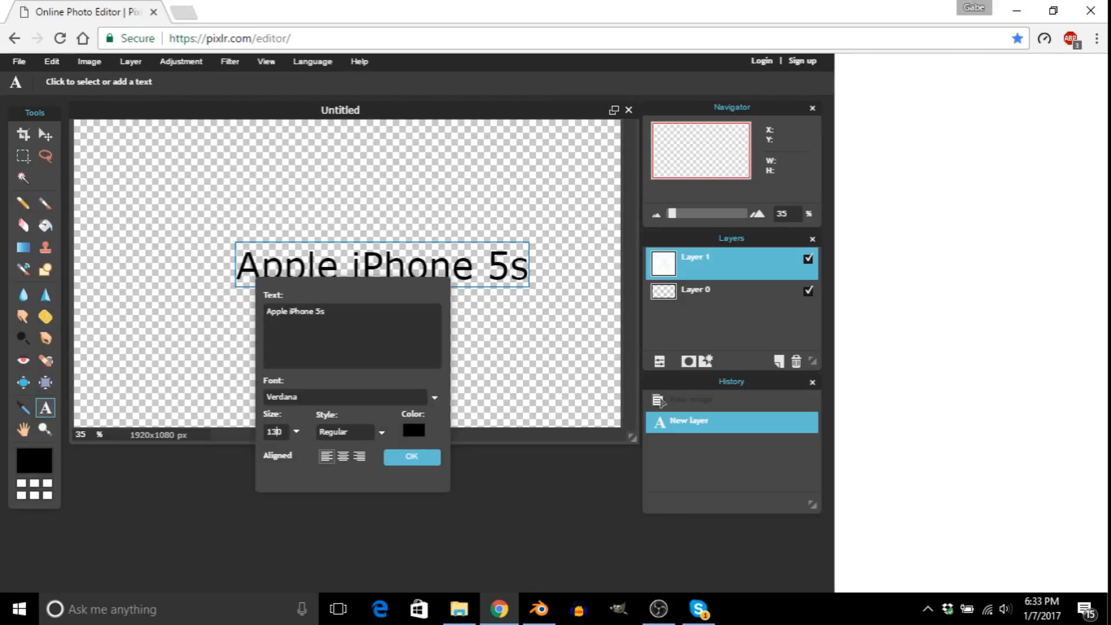
Step: Style the title in white Rockwell and finish the text layer
click(434, 397)
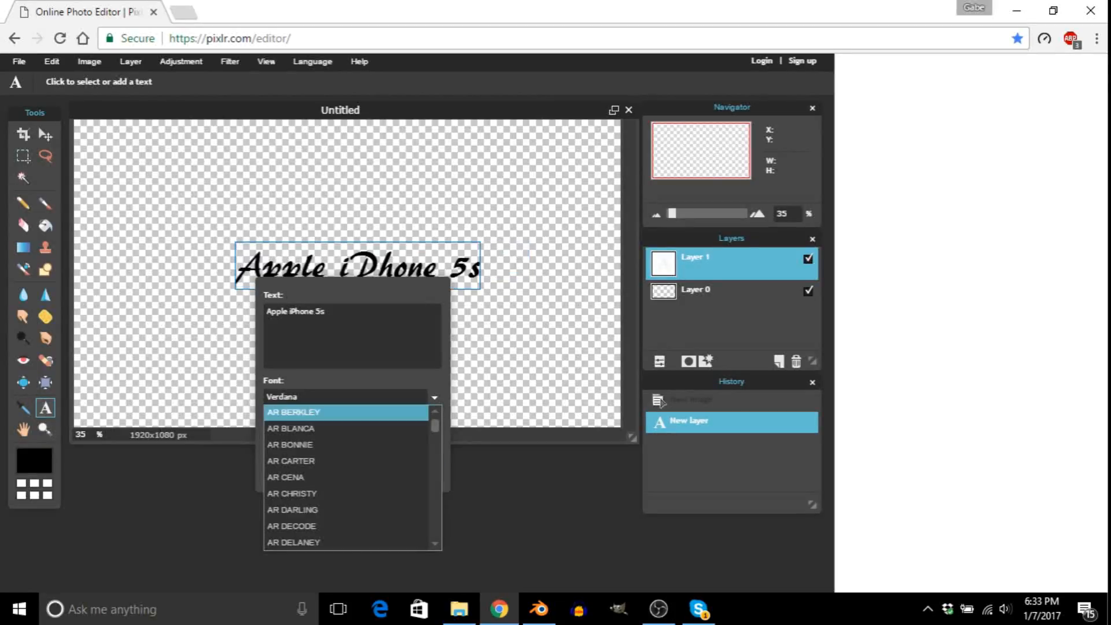
click(301, 486)
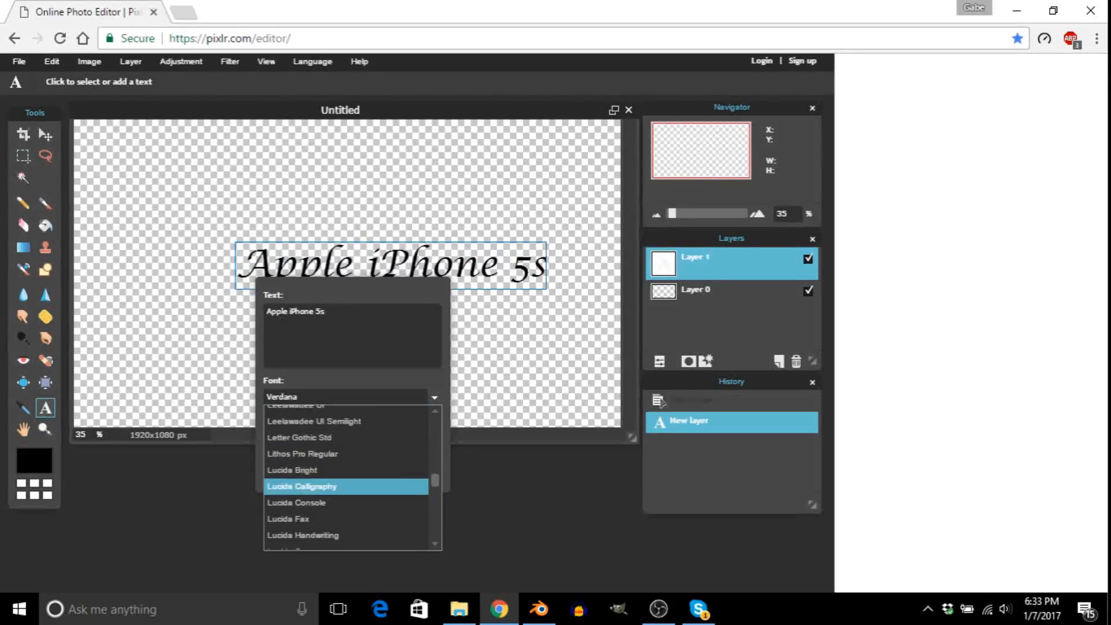
click(292, 470)
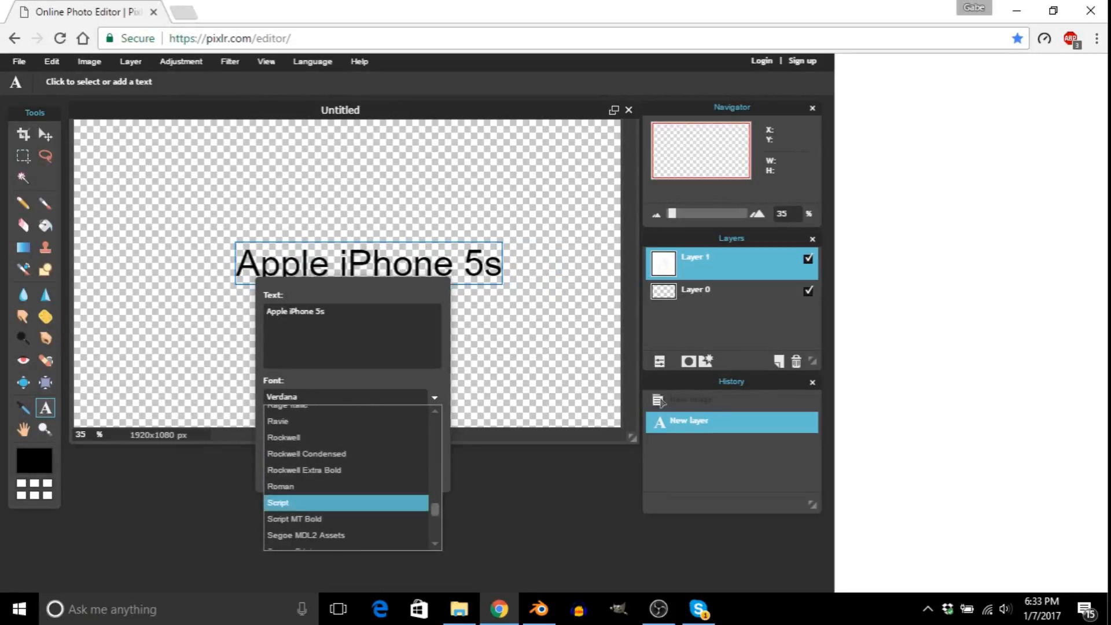
click(284, 438)
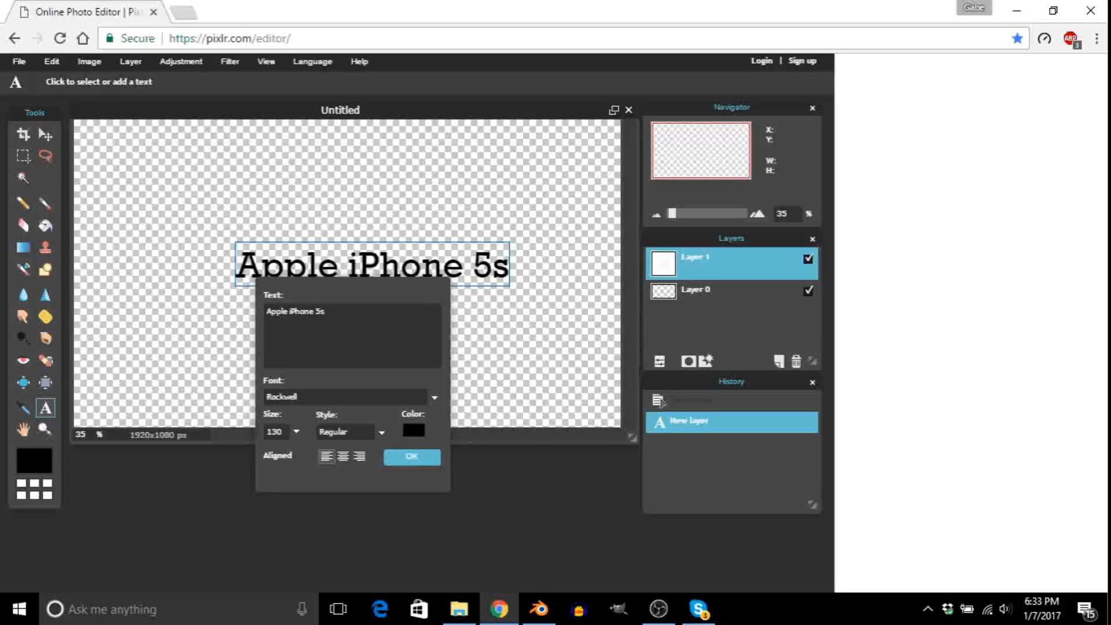
click(413, 429)
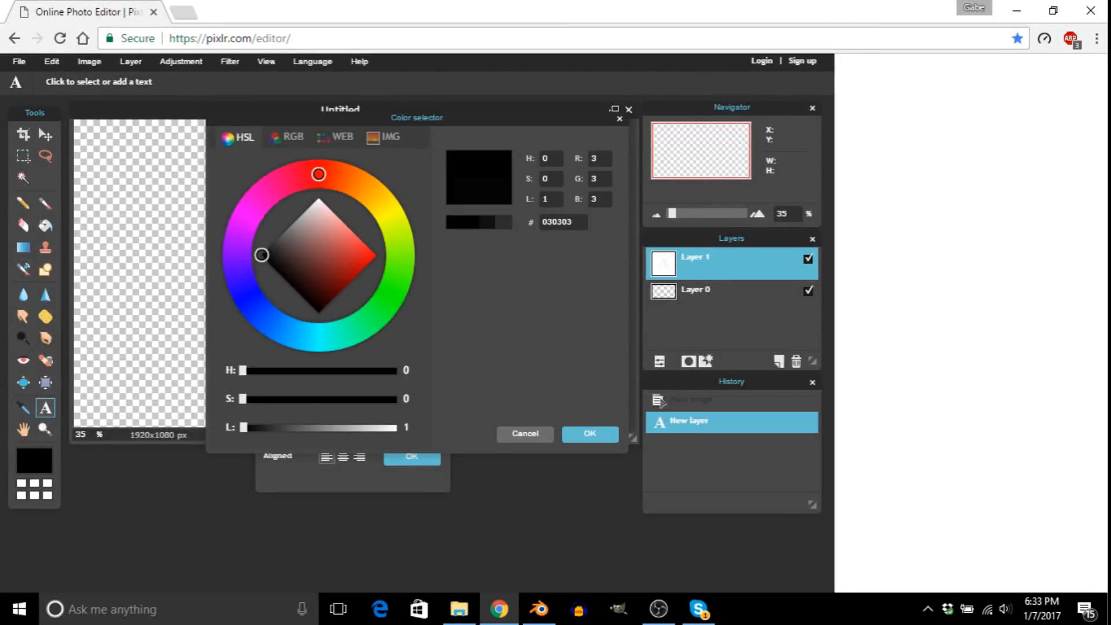
click(590, 433)
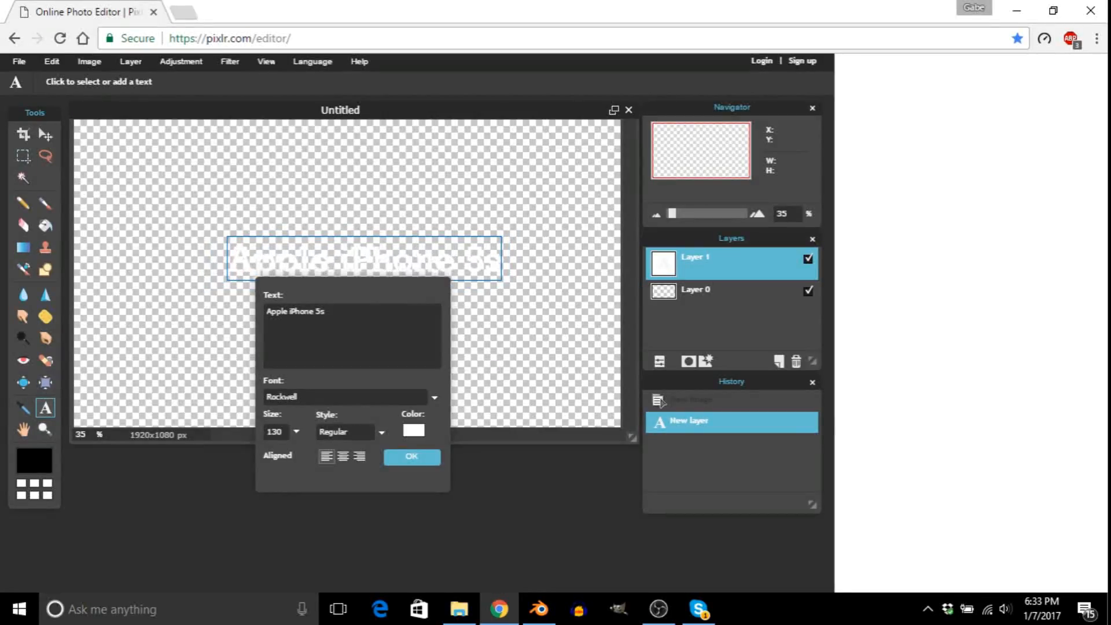
mouse_move(355, 286)
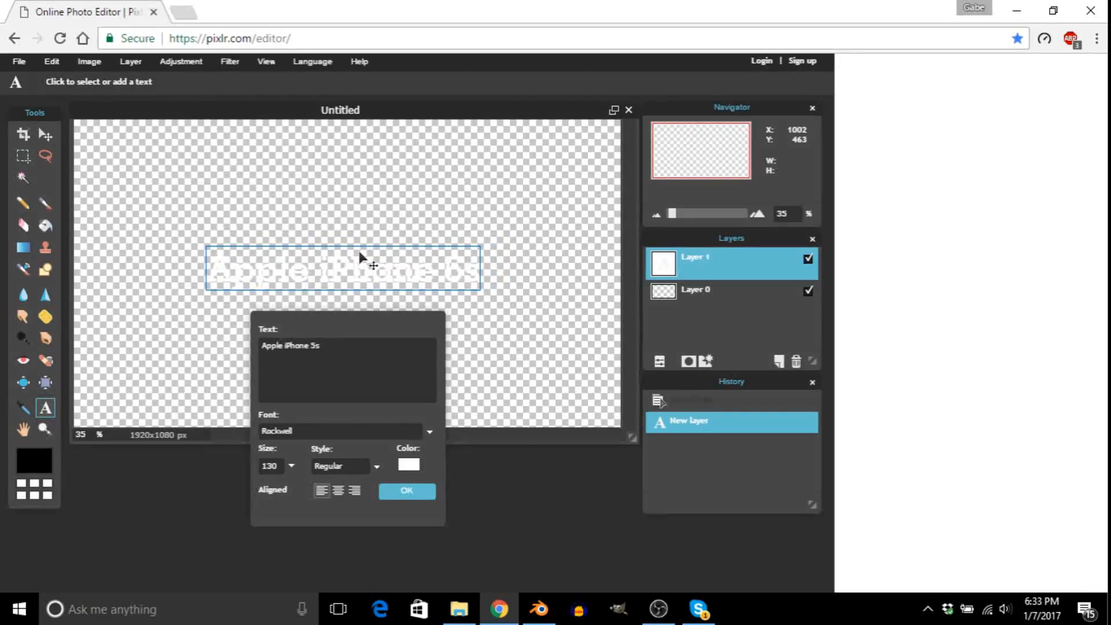
click(406, 492)
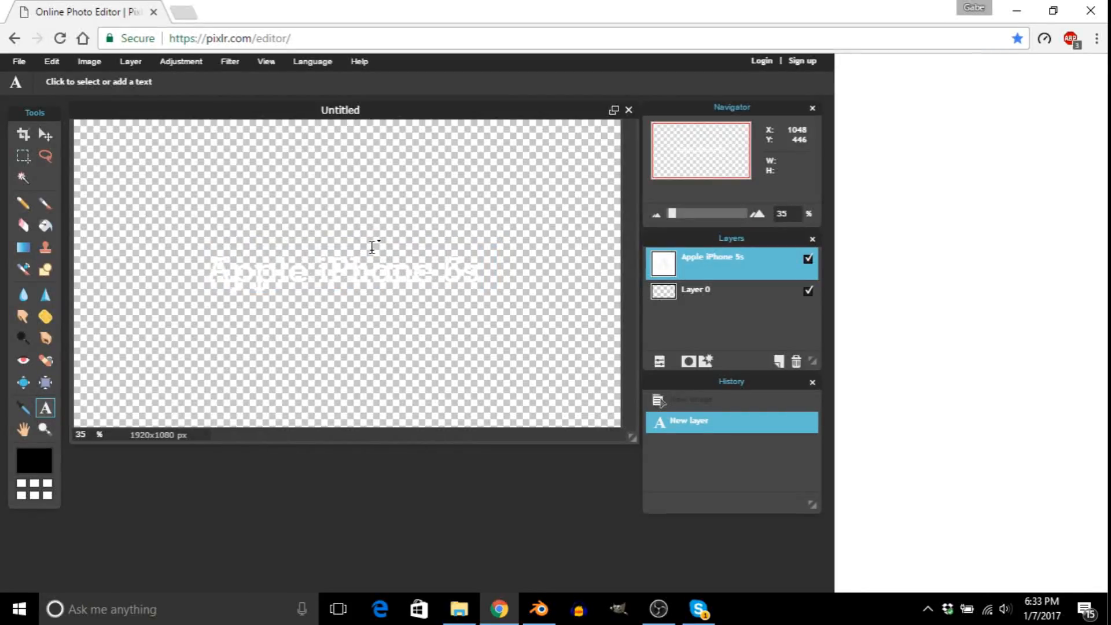
Step: Save the title image as a transparent PNG named 'Video stuff' in Pictures
click(20, 61)
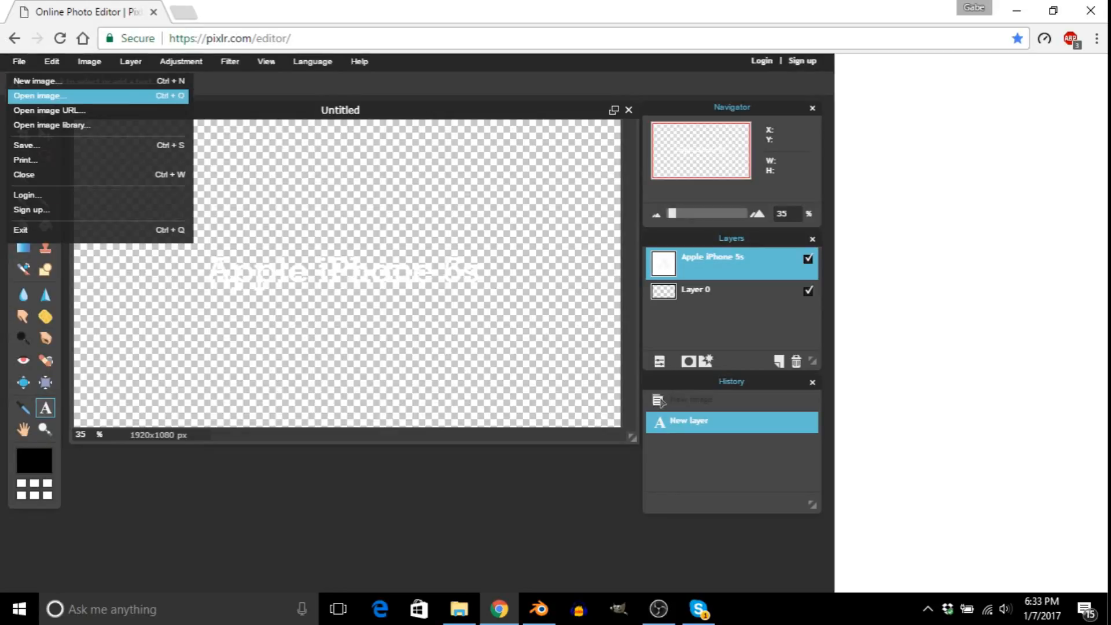
click(23, 145)
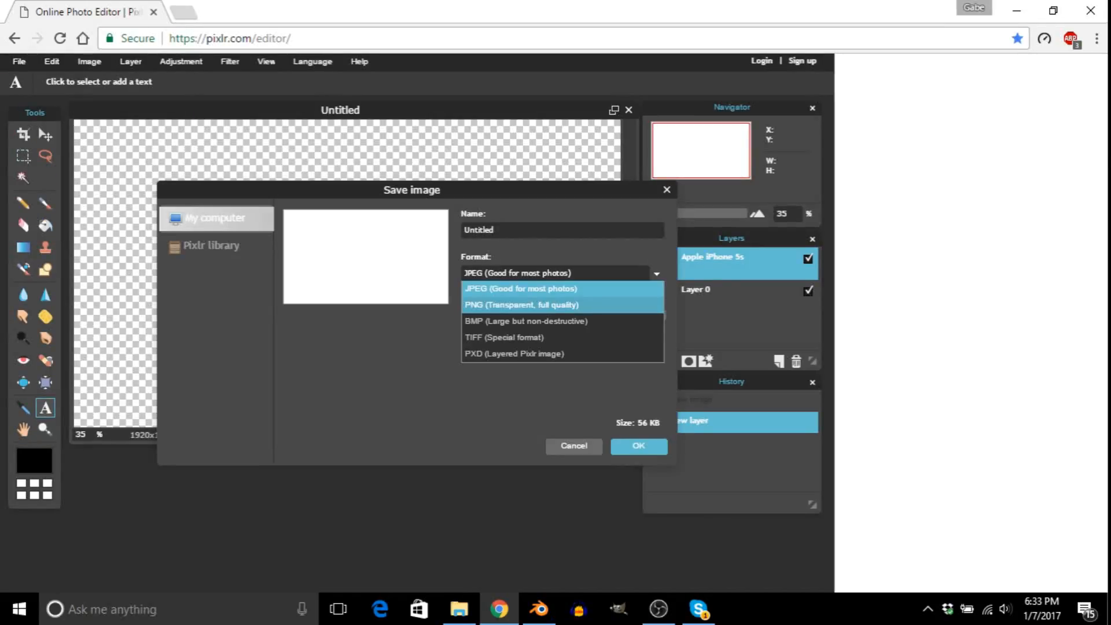
click(522, 305)
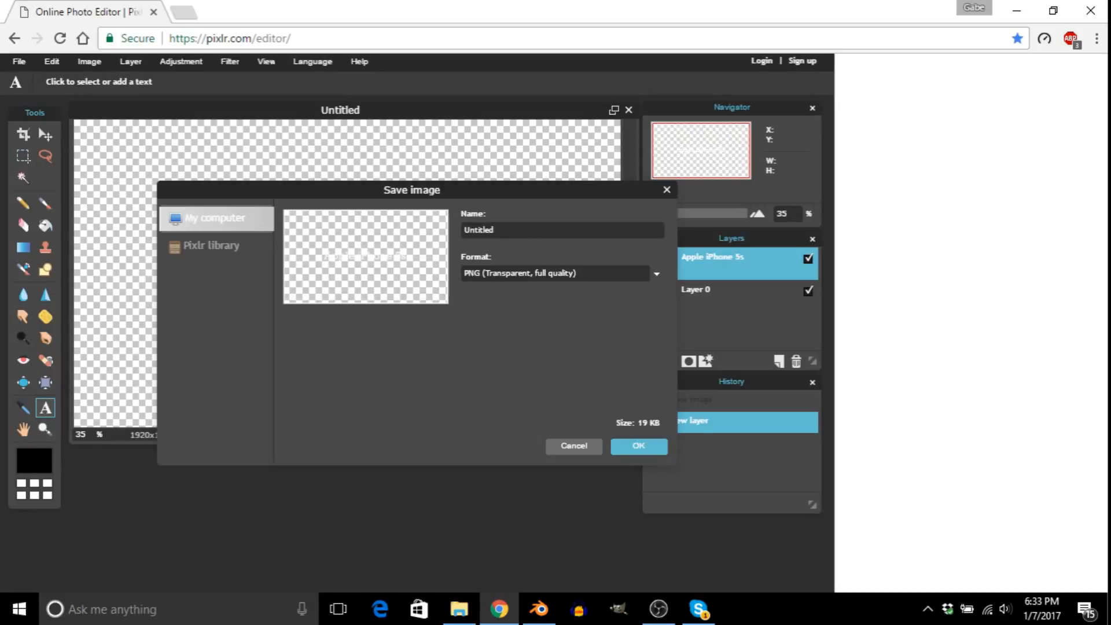
click(562, 229)
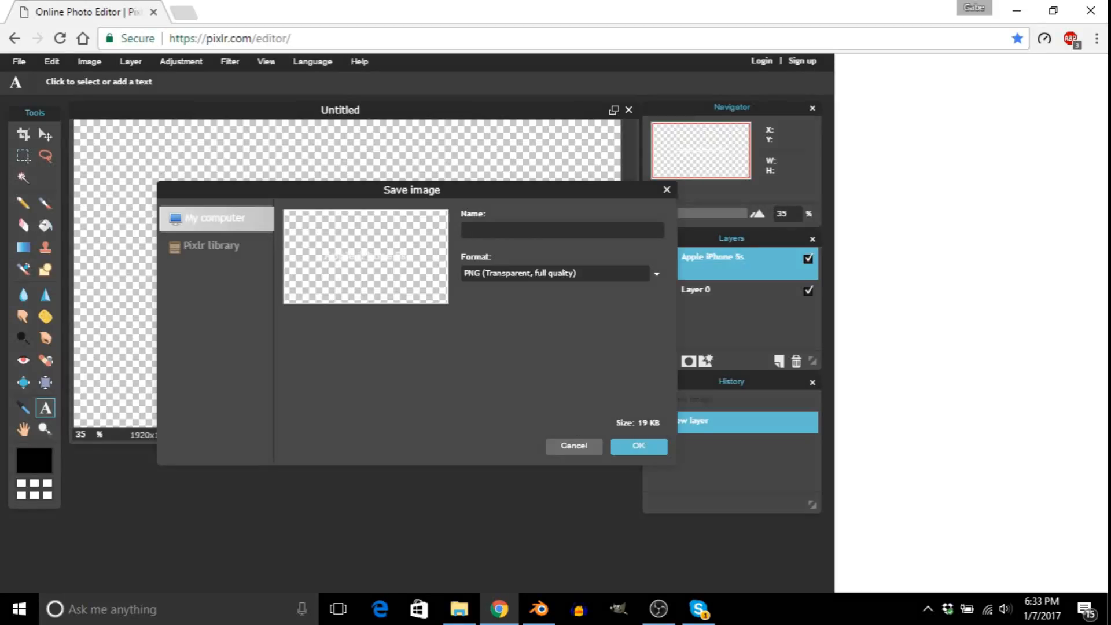
text(Video stu)
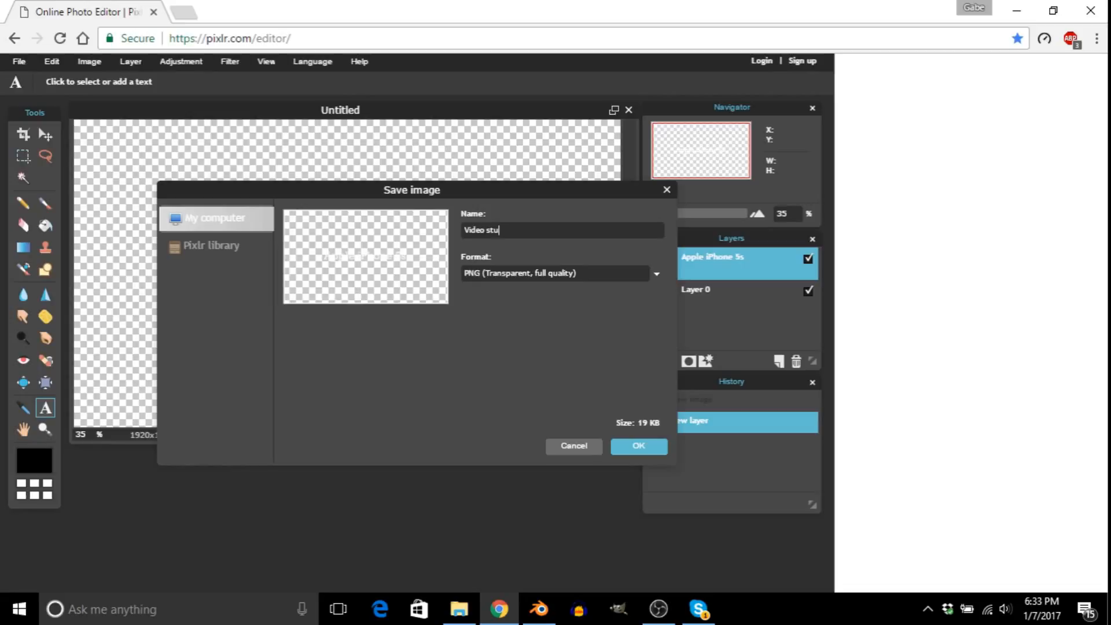
text(ff)
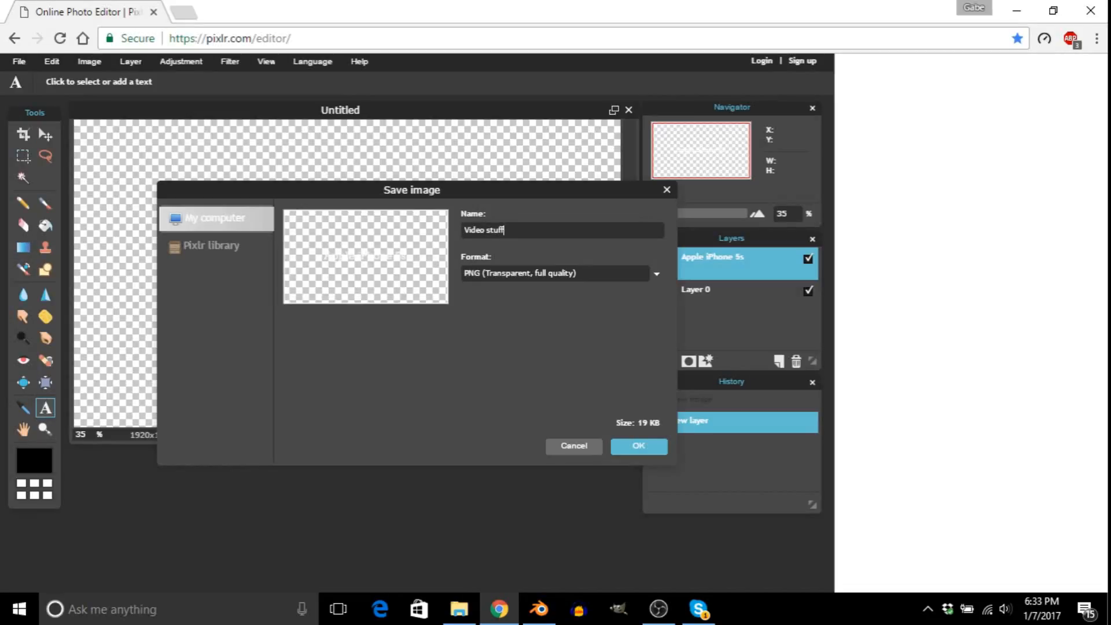
click(639, 446)
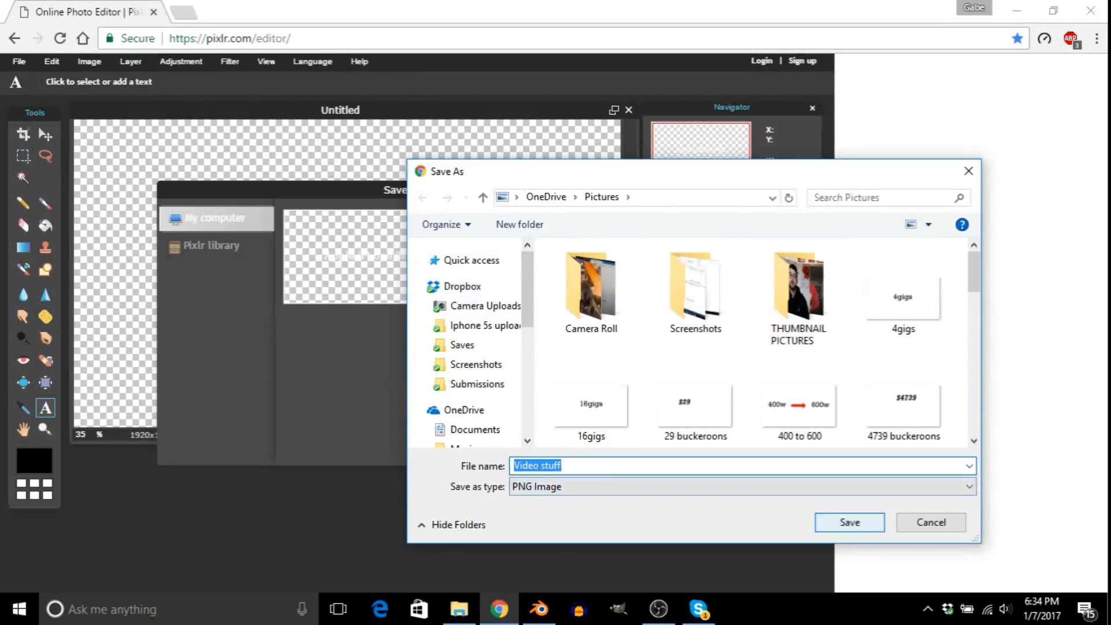
click(849, 523)
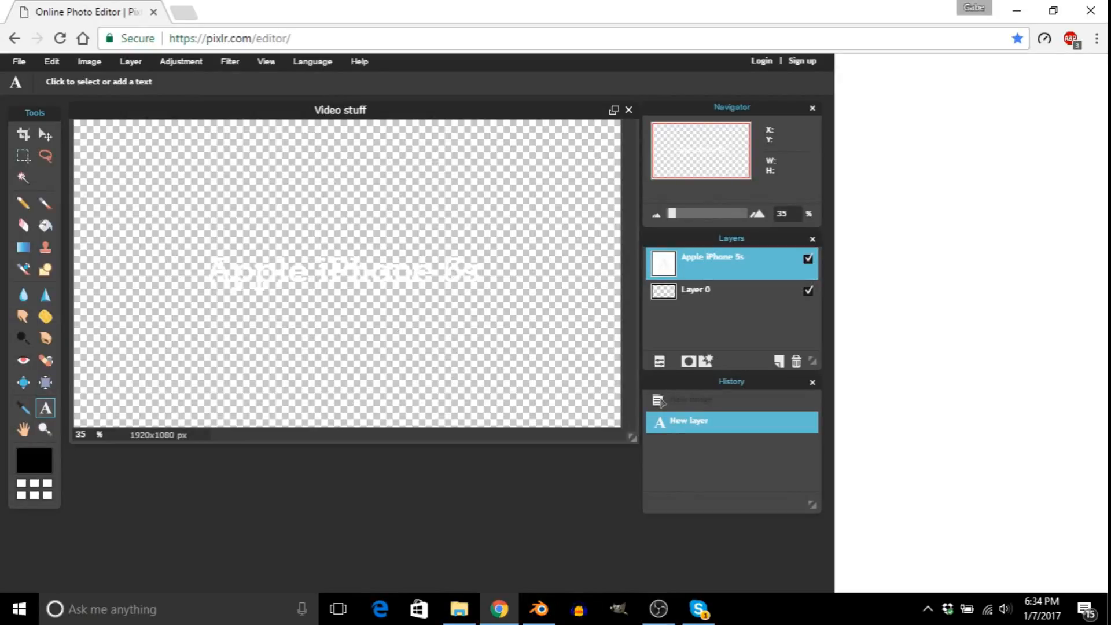
click(537, 609)
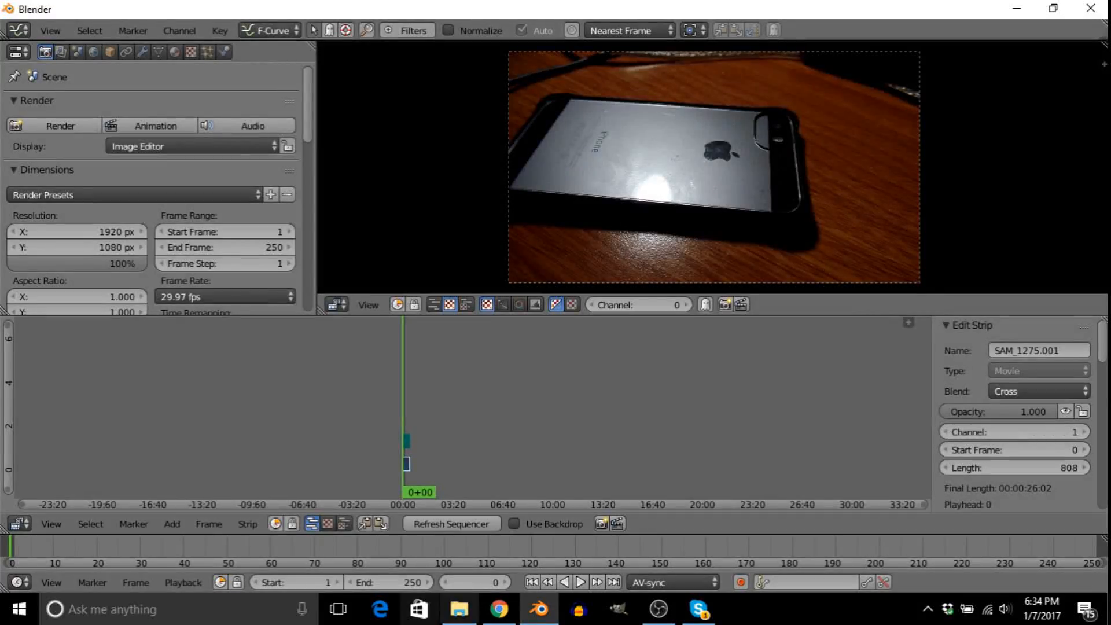
Step: Open OneDrive Pictures in File Explorer and select the 'Video stuff' image
click(460, 619)
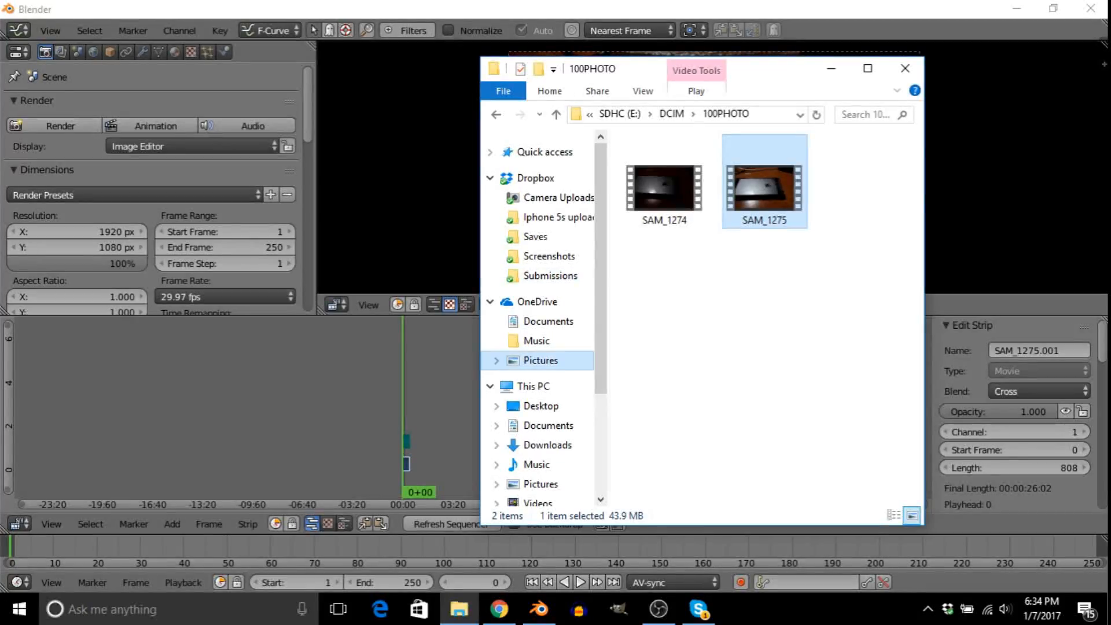
click(541, 361)
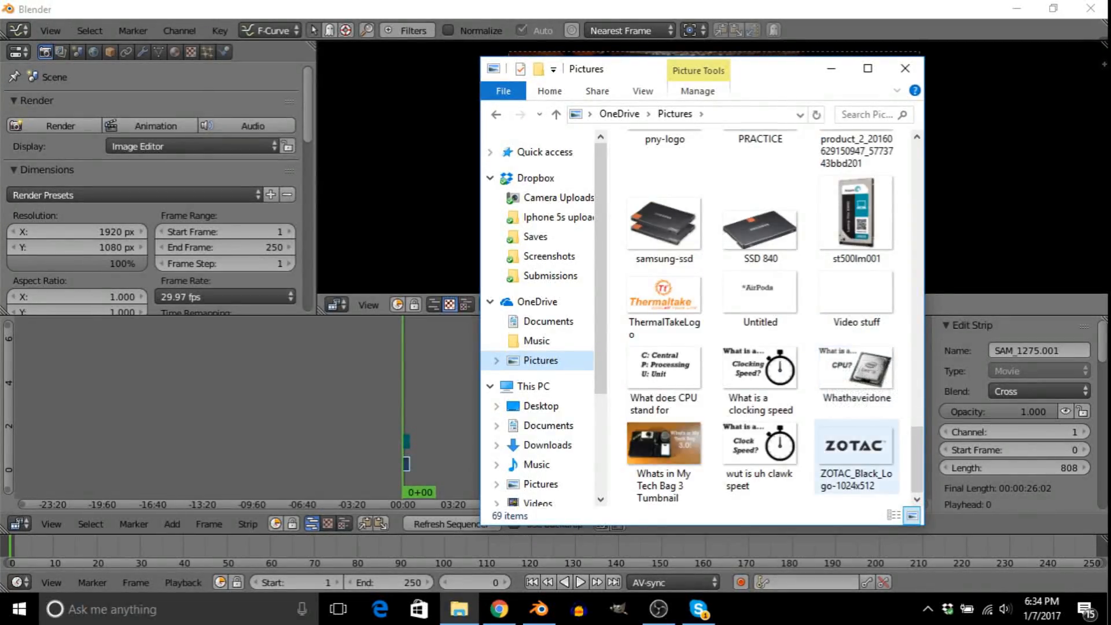
click(855, 291)
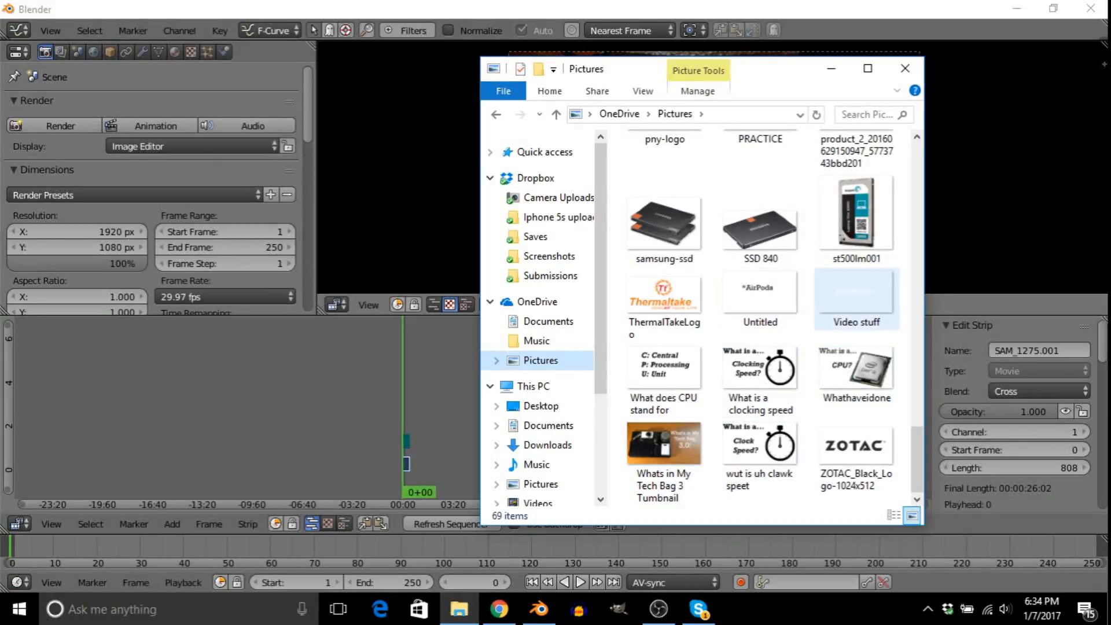
click(856, 292)
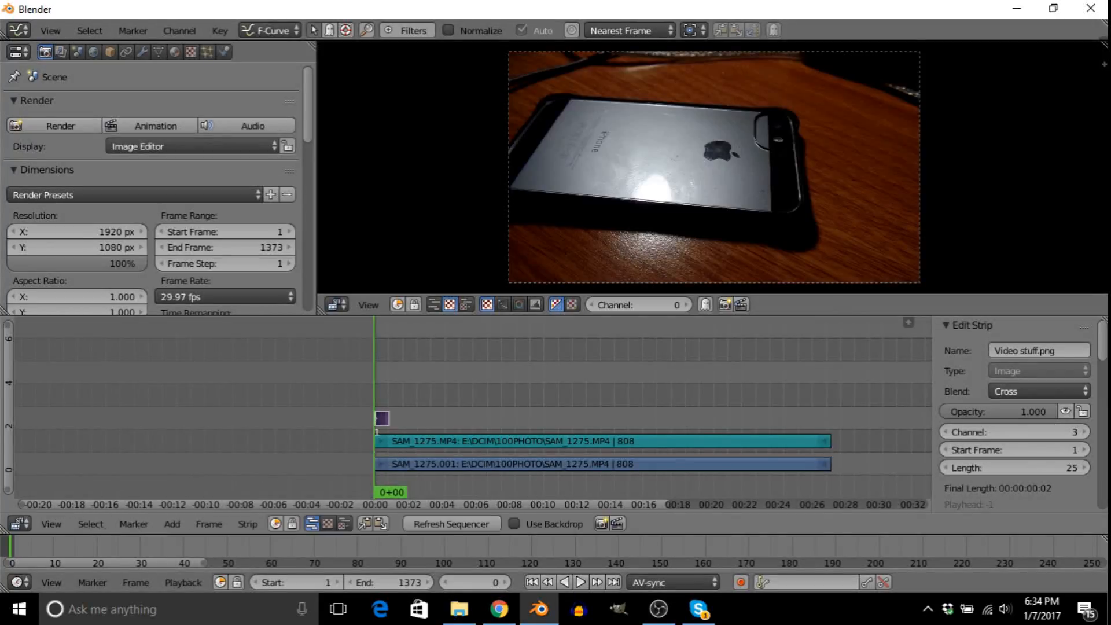
Step: Slide the Video stuff image strip along channel 3 to adjust its timeline placement
drag(382, 418, 622, 418)
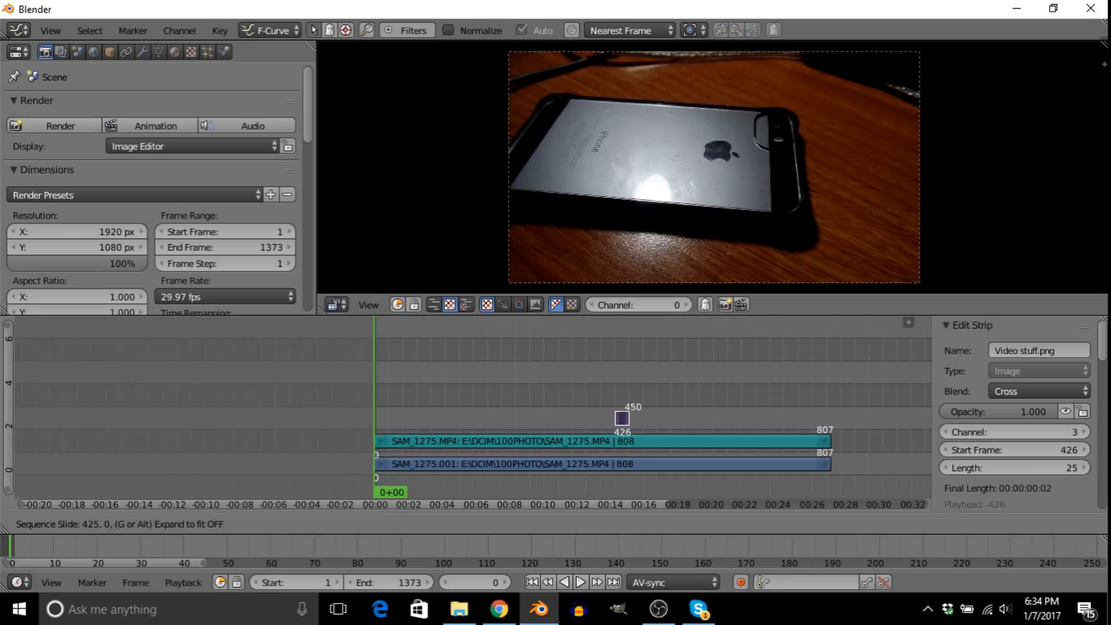
drag(623, 418, 510, 418)
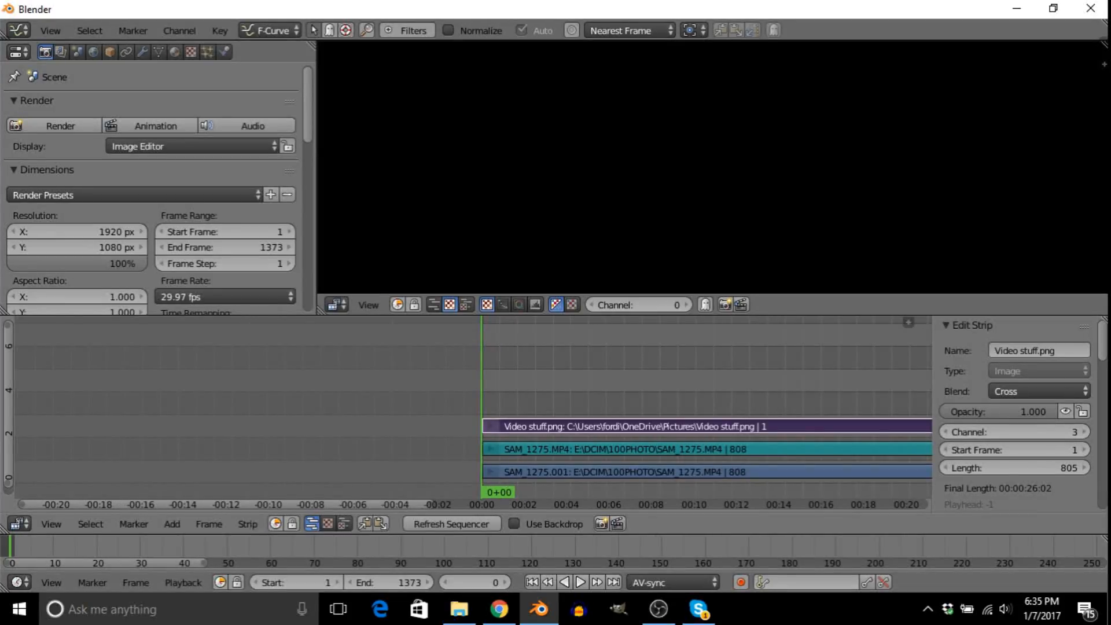
Step: Add a Transform effect strip over the title image and change its blend mode
click(584, 582)
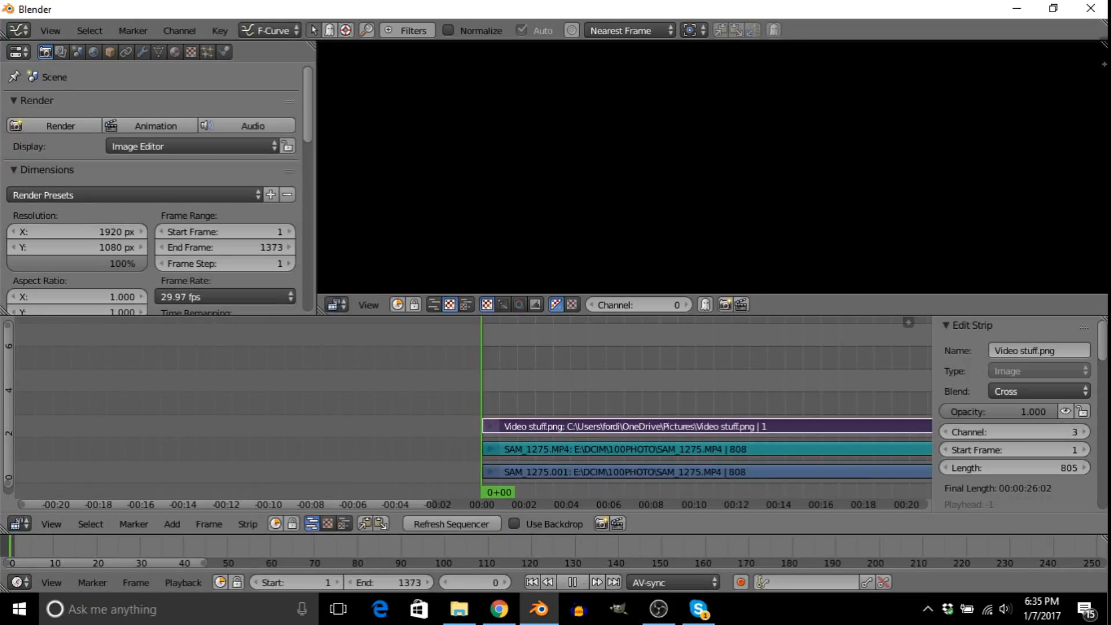
click(172, 524)
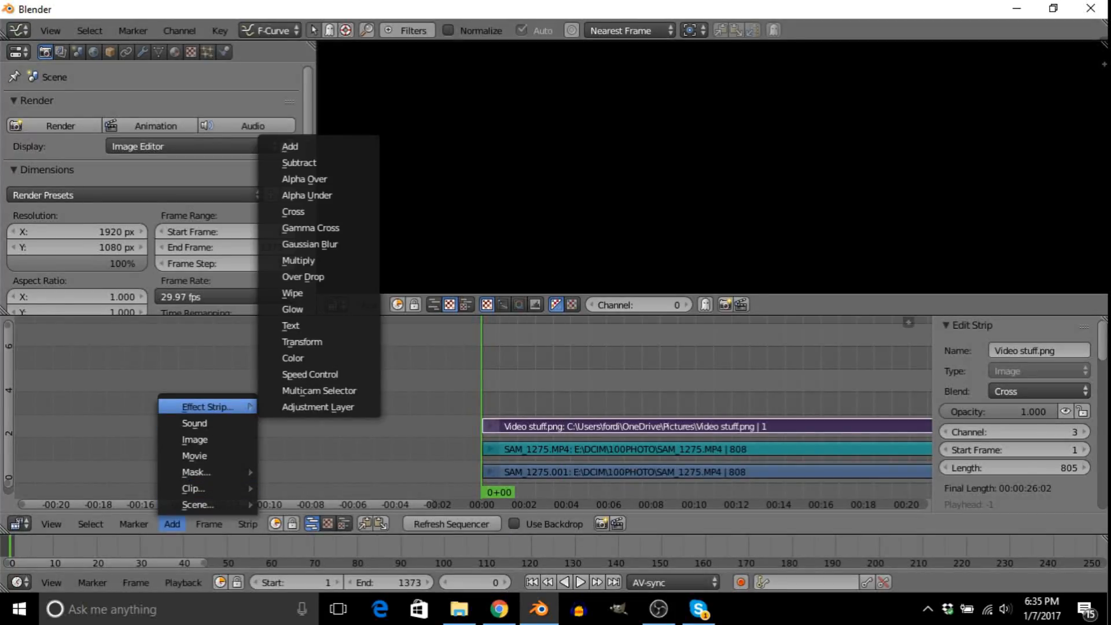
click(301, 342)
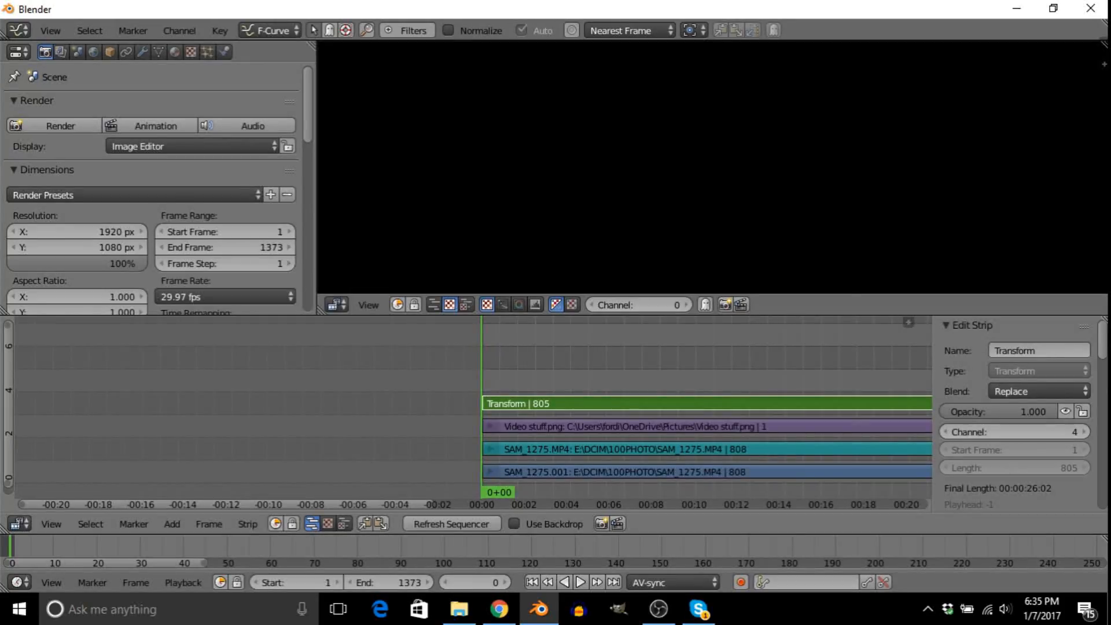
click(1037, 391)
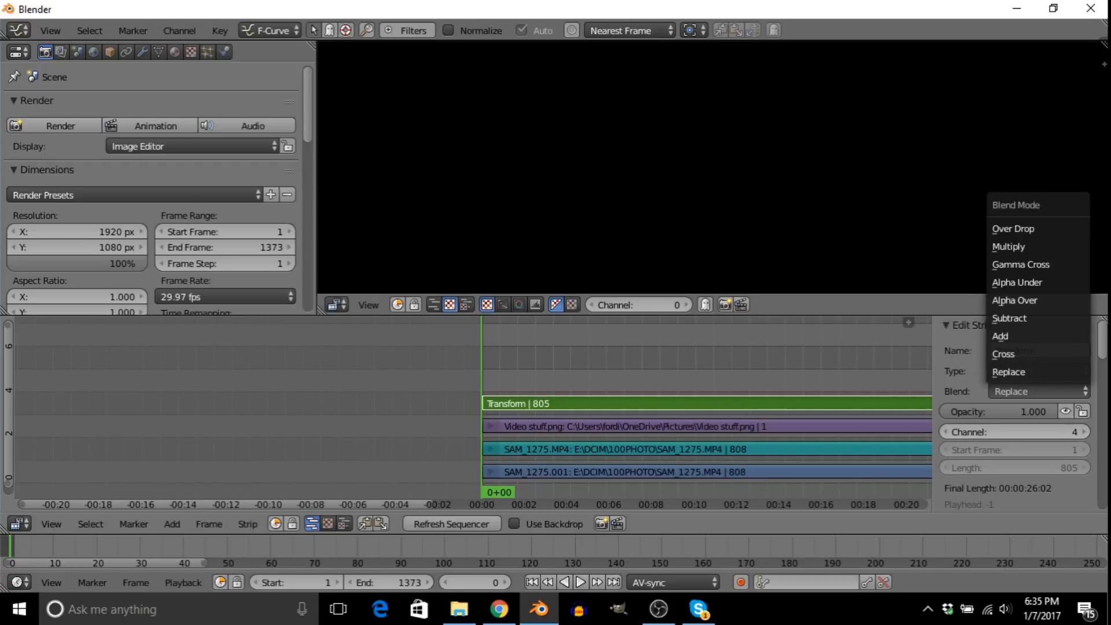
click(1015, 301)
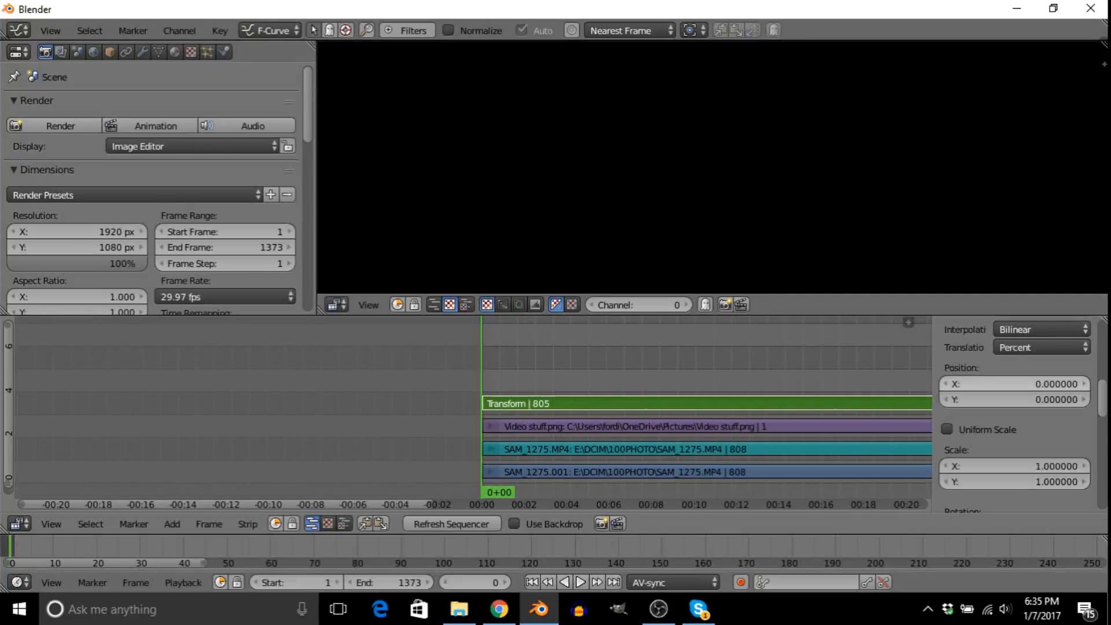
drag(1014, 383, 1006, 383)
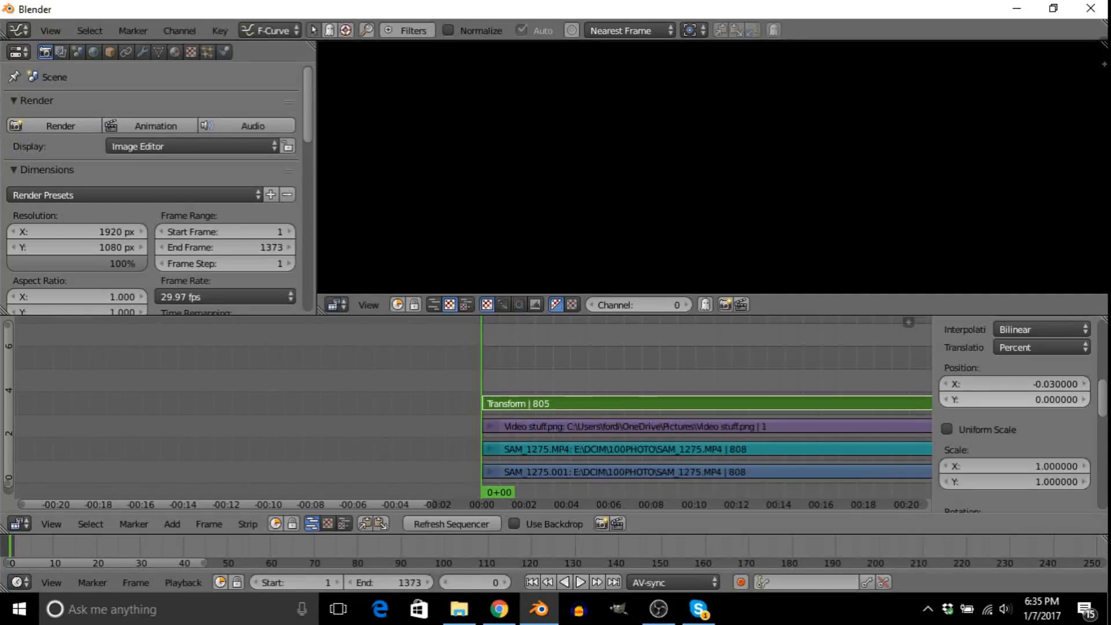
click(1014, 383)
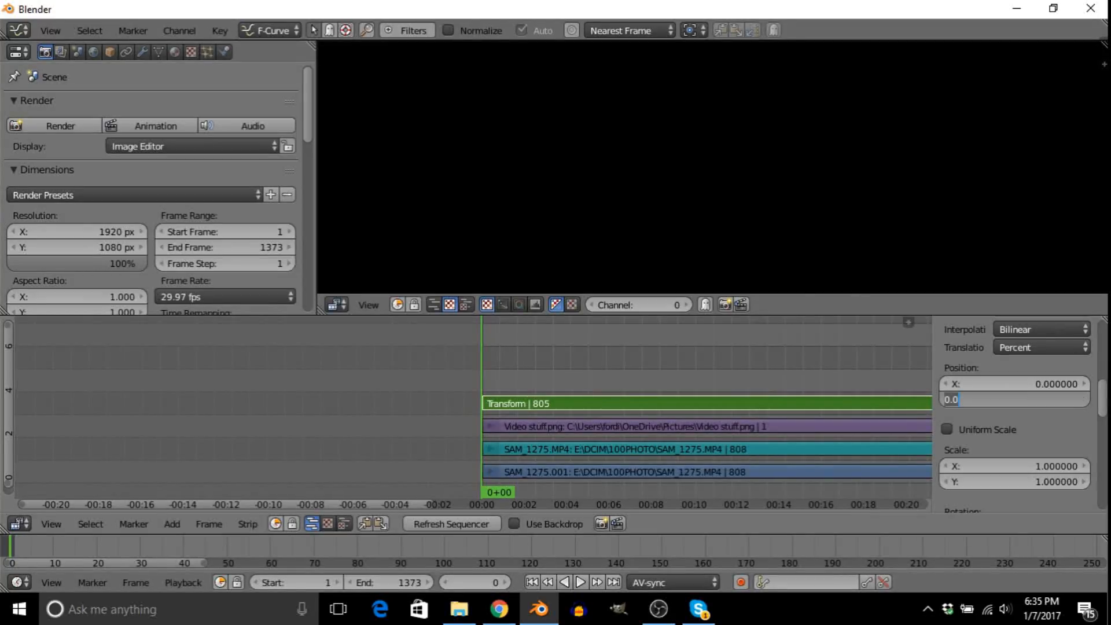
text(-25)
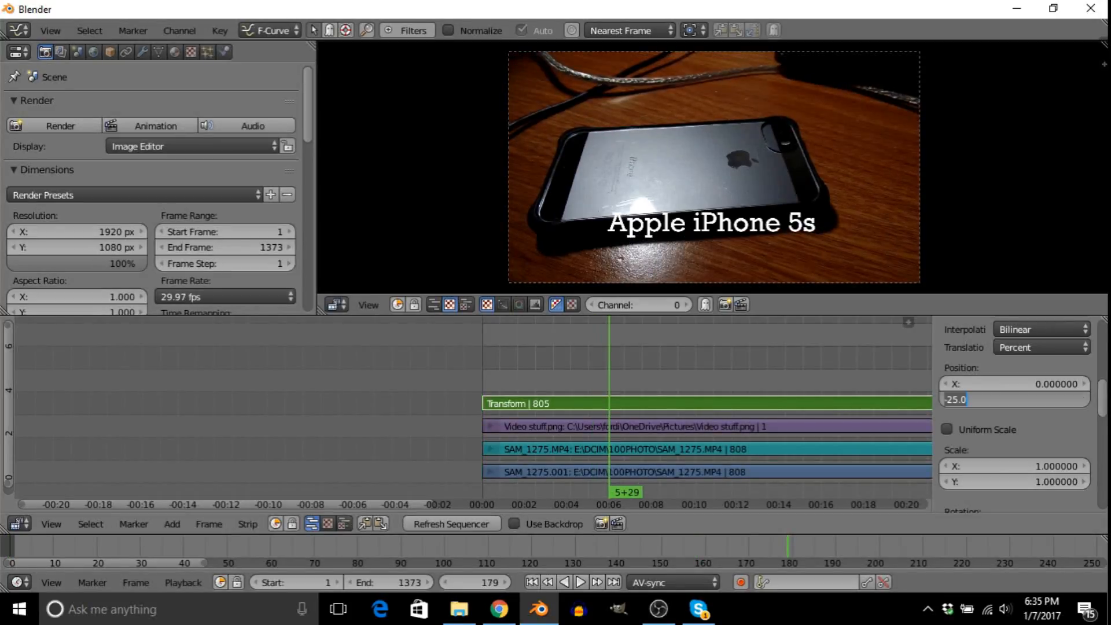
click(1014, 400)
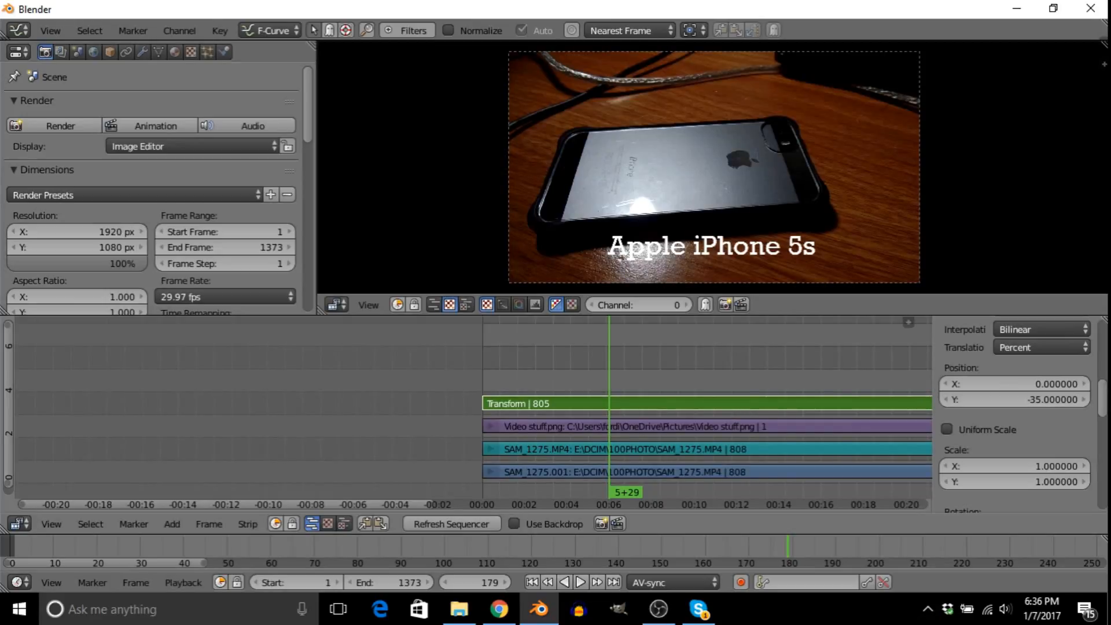
click(1015, 398)
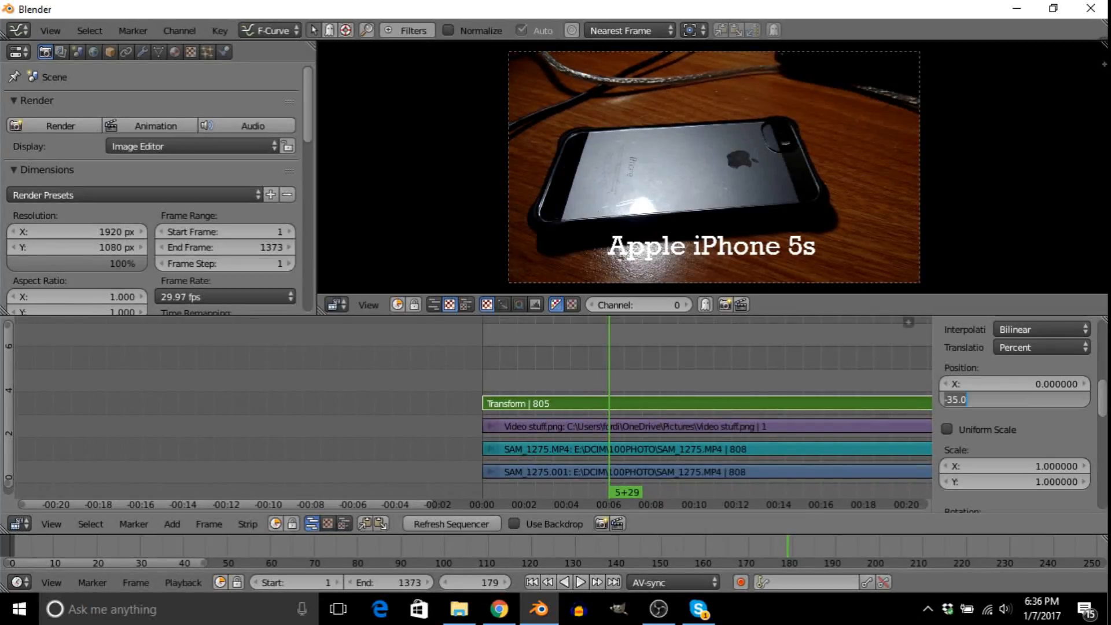
text(-40.000000)
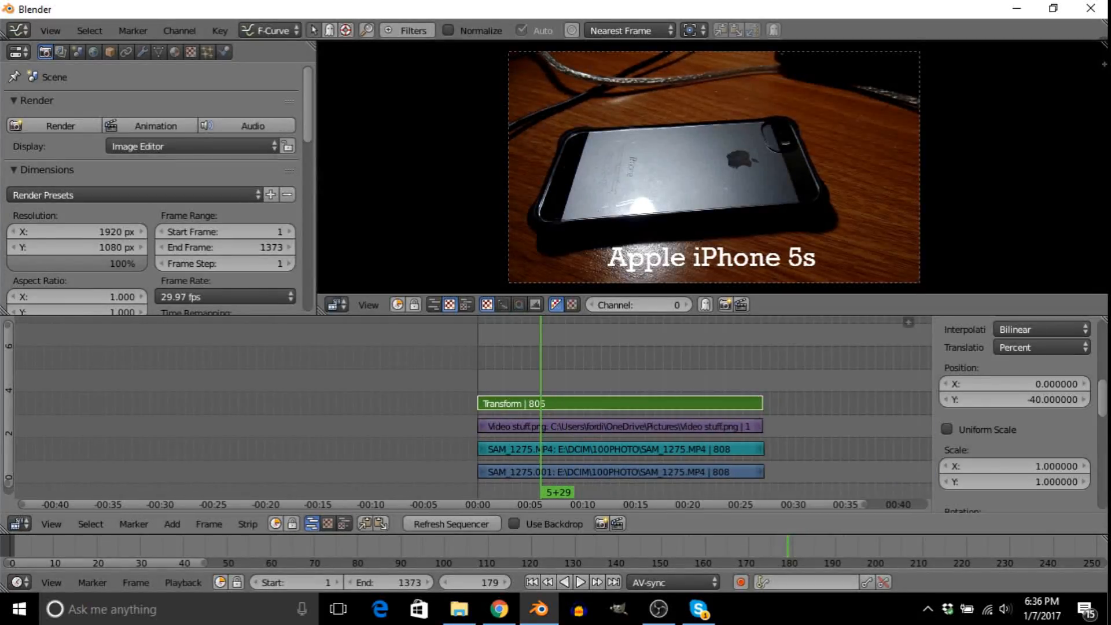
click(581, 583)
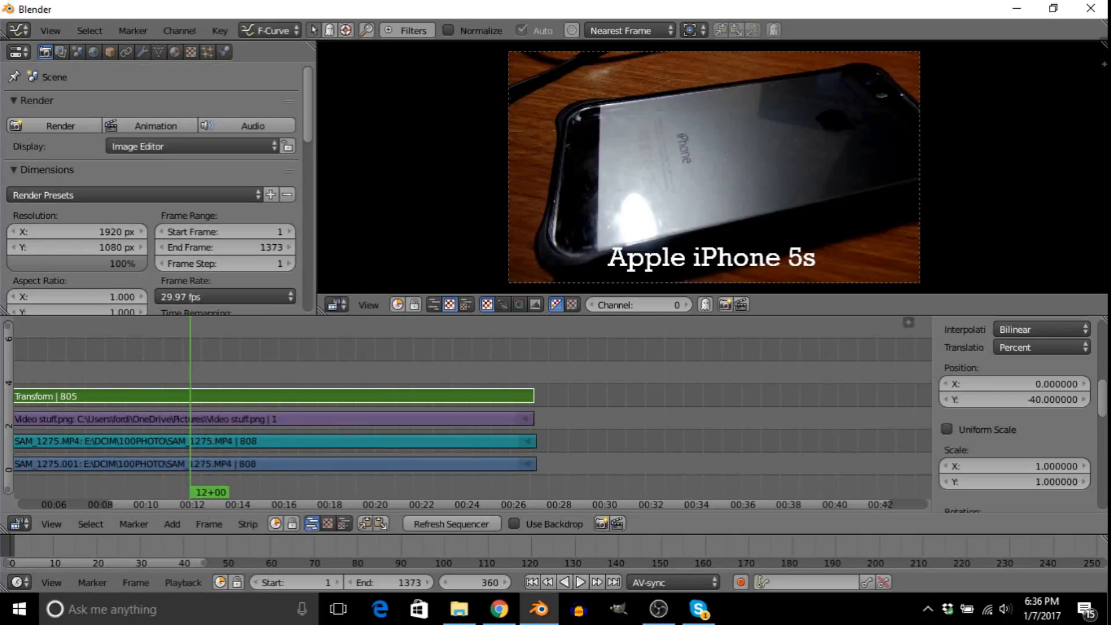
Step: Jump the playhead to the first clip's end and open the card's 100PHOTO folder
click(579, 598)
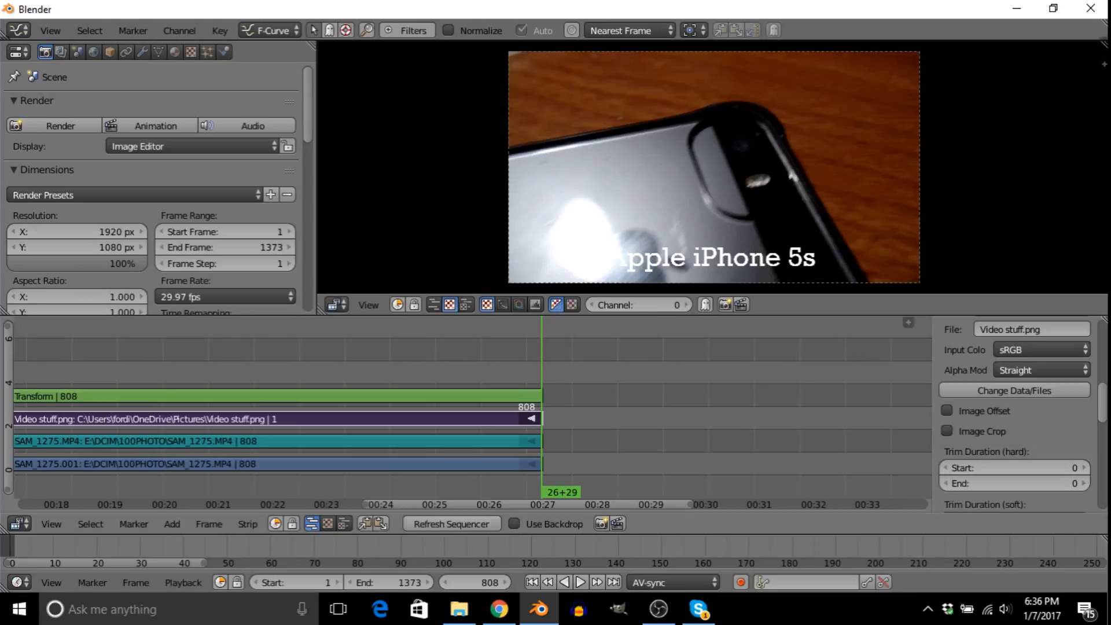
click(460, 609)
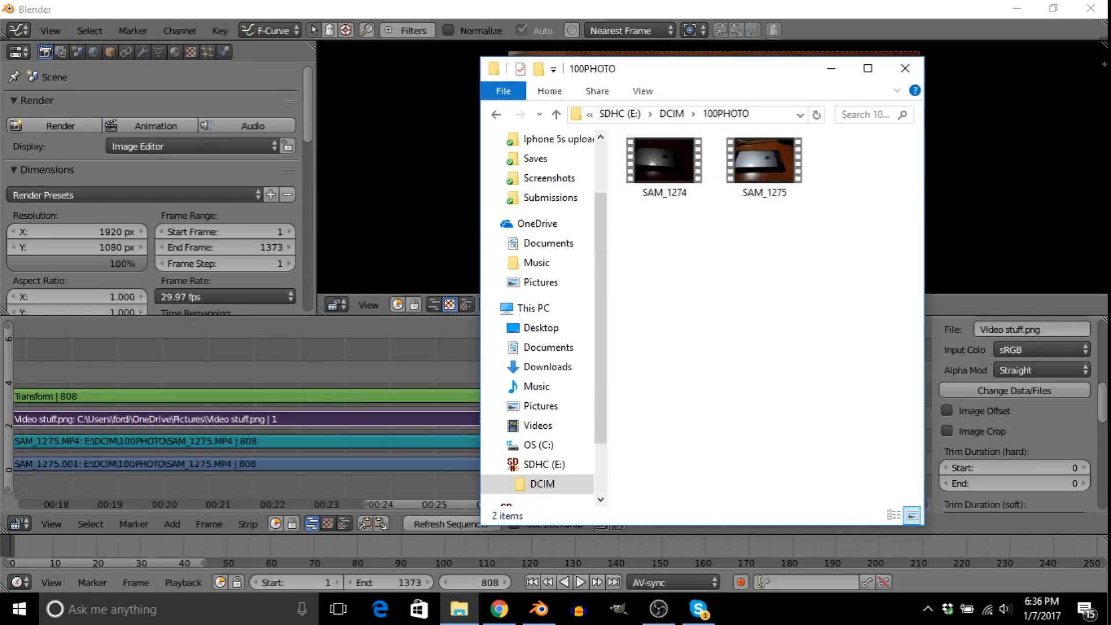
Step: Select the SAM_1274 clip in the 100PHOTO folder for bringing into the sequencer
click(664, 162)
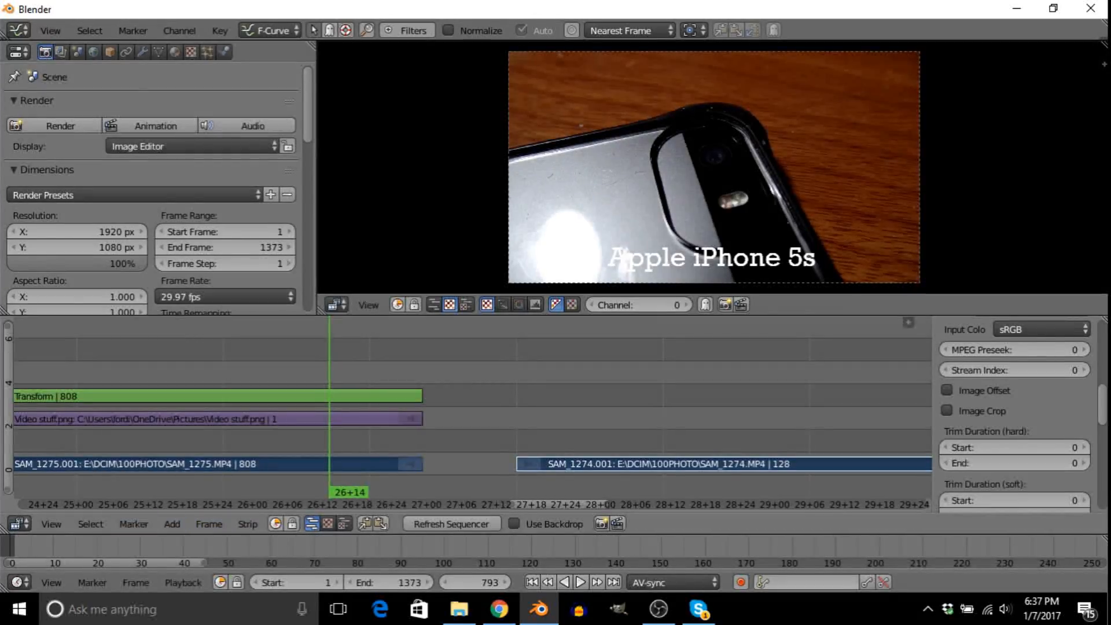
Step: Add 16-frame Cross transitions between the two iPhone clips and from the title into the second clip
click(172, 523)
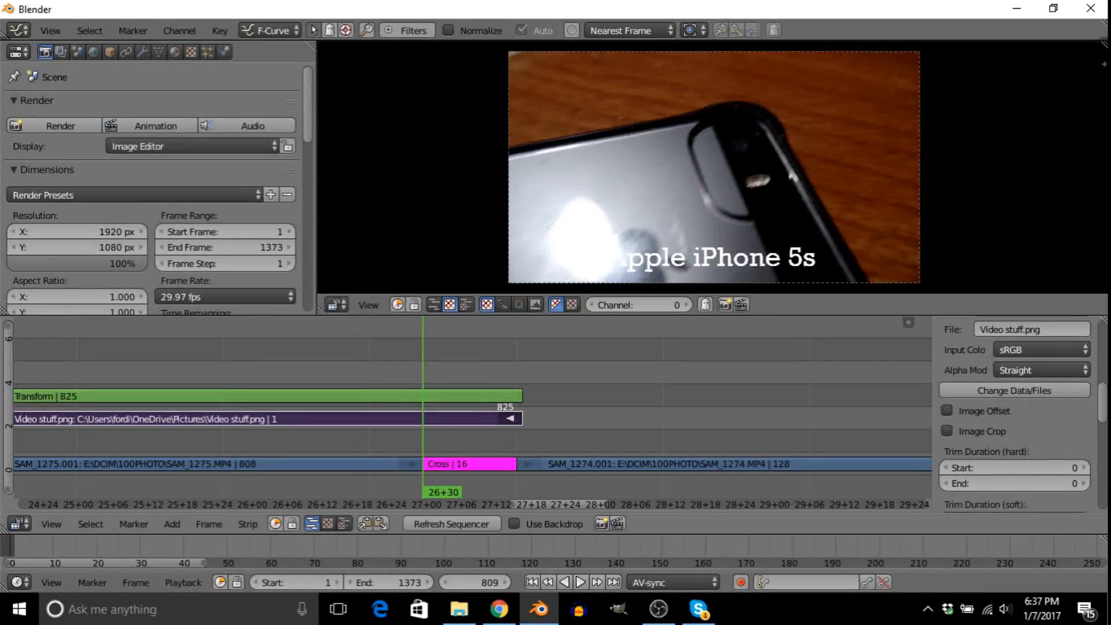
click(585, 583)
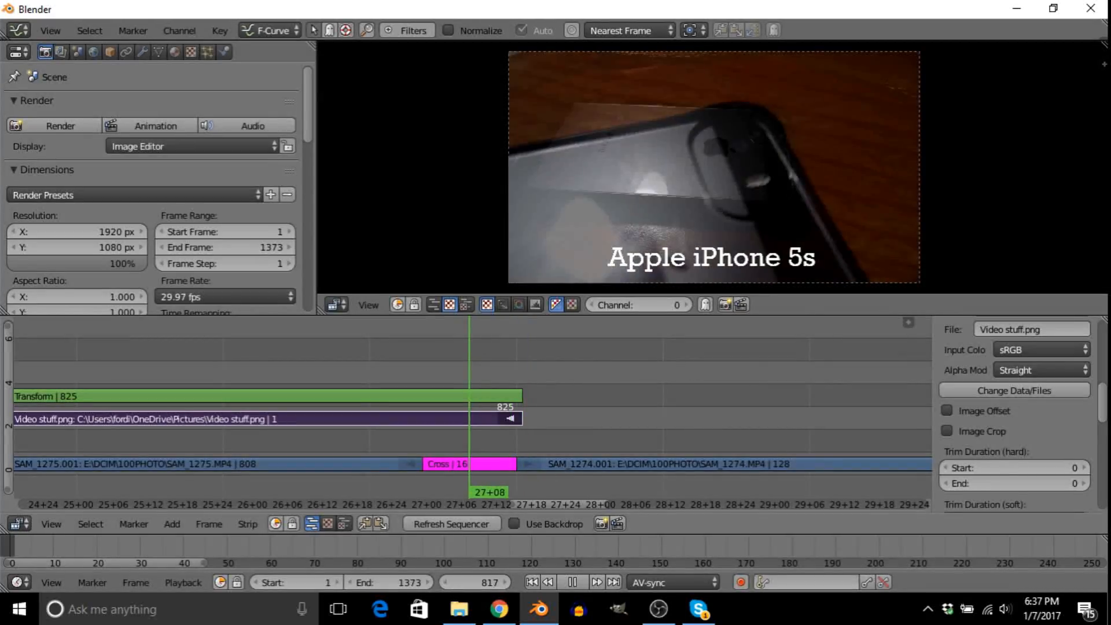
click(580, 583)
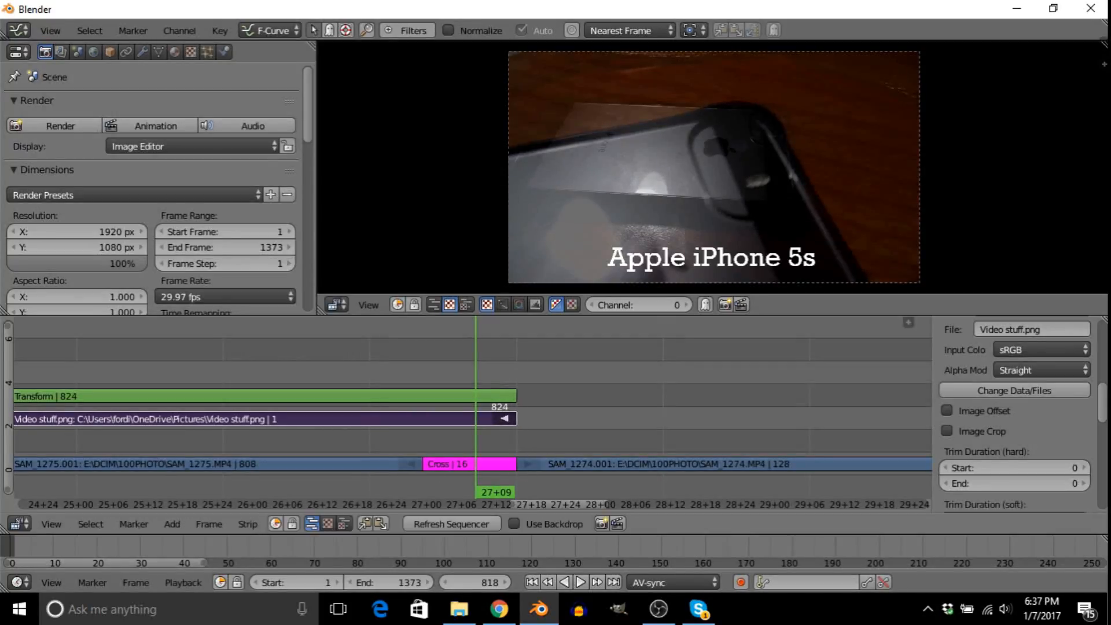
click(584, 581)
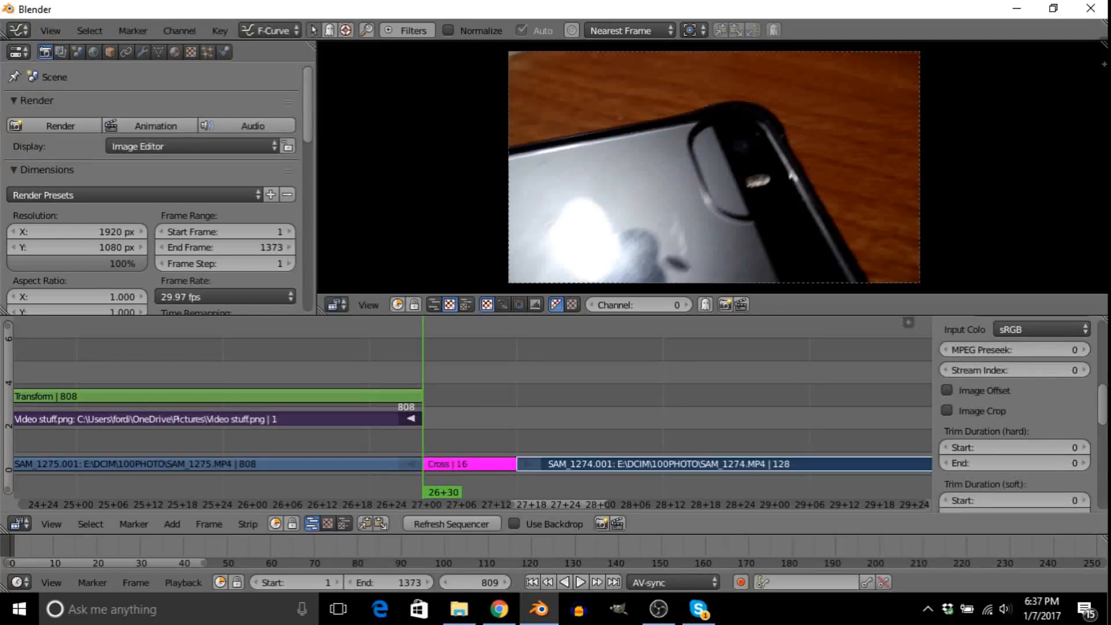
click(171, 524)
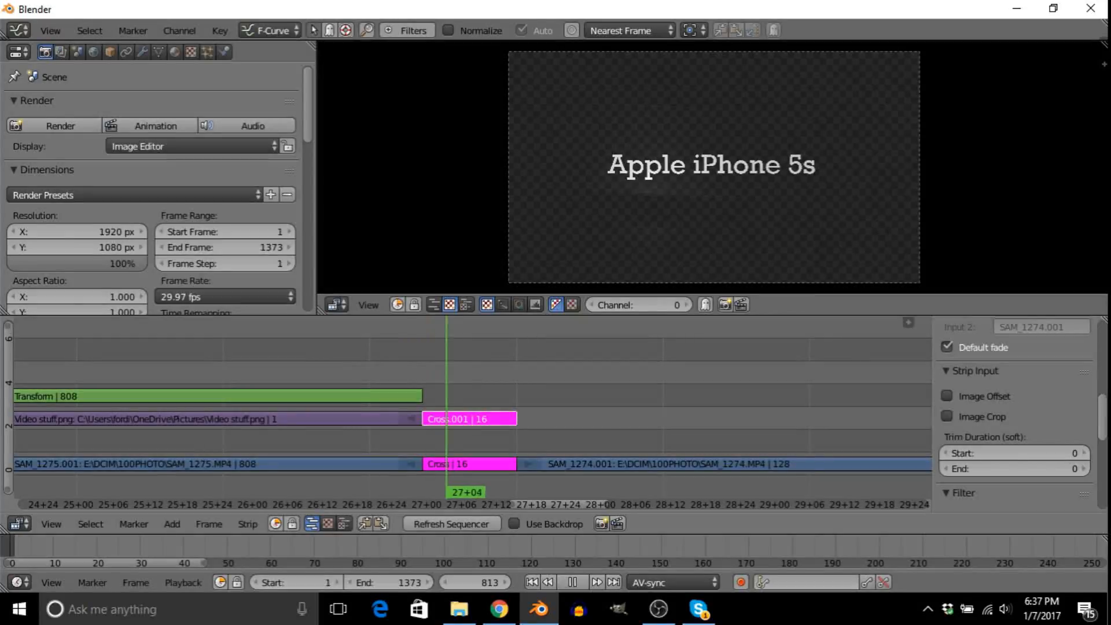
Step: Inspect the title crossfade's blend options, leaving the blend mode unchanged
click(575, 582)
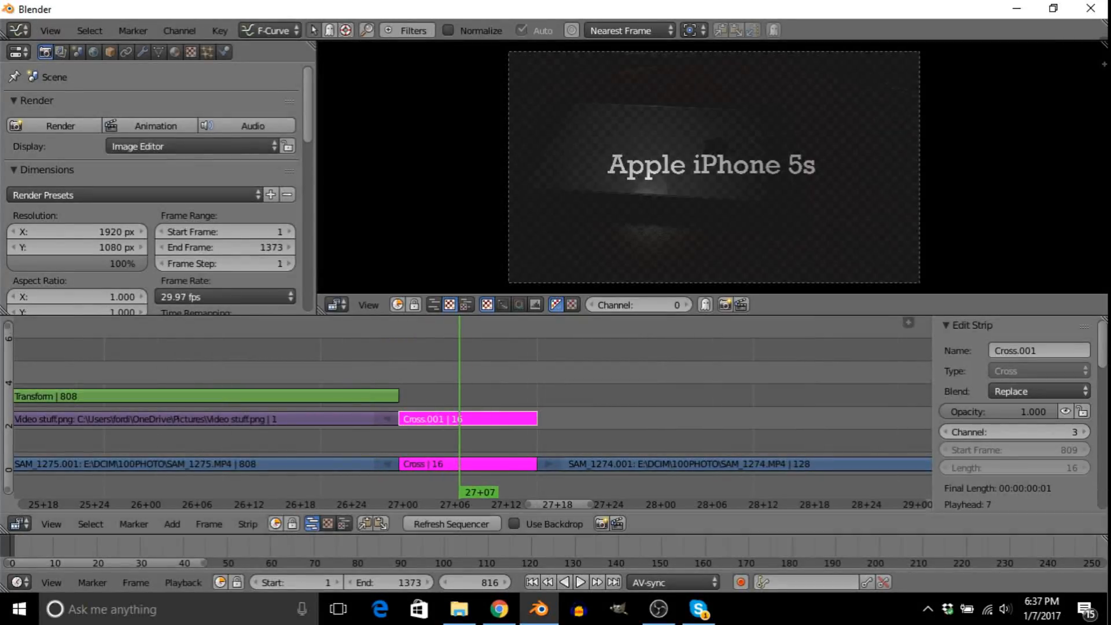
click(1036, 390)
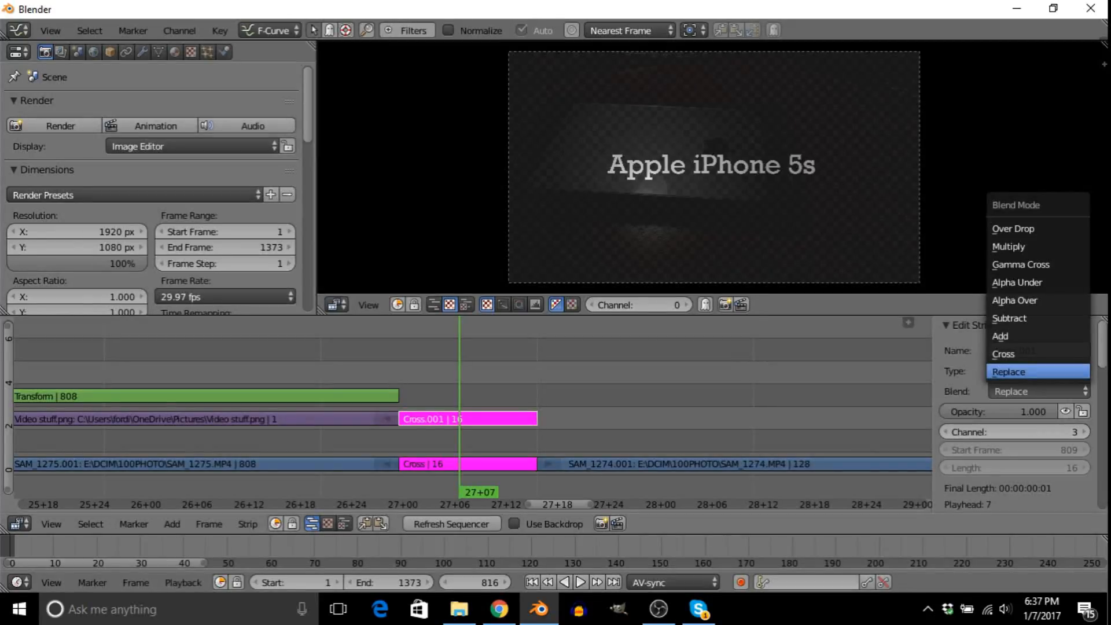
click(1015, 300)
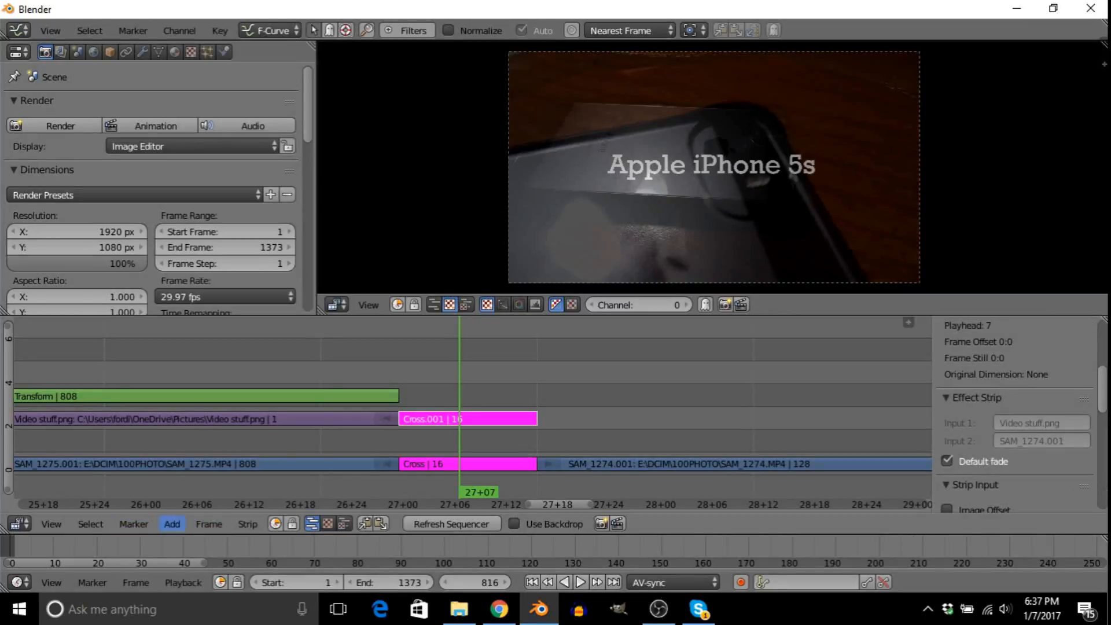
Step: Add a Transform effect over the title crossfade and set its Position Y to -40
click(172, 524)
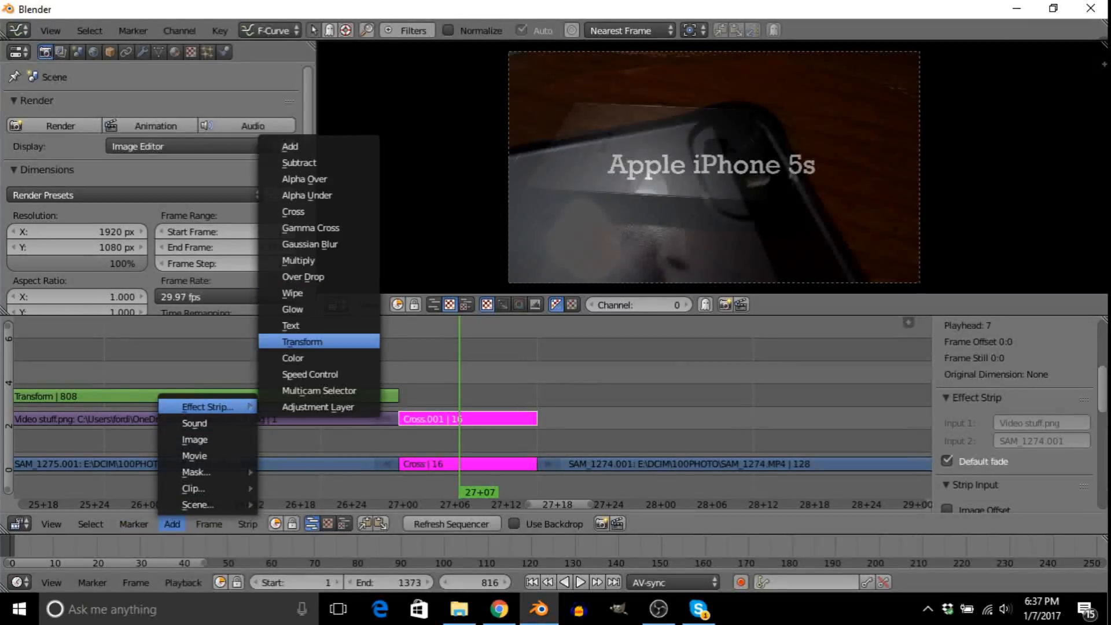
click(302, 342)
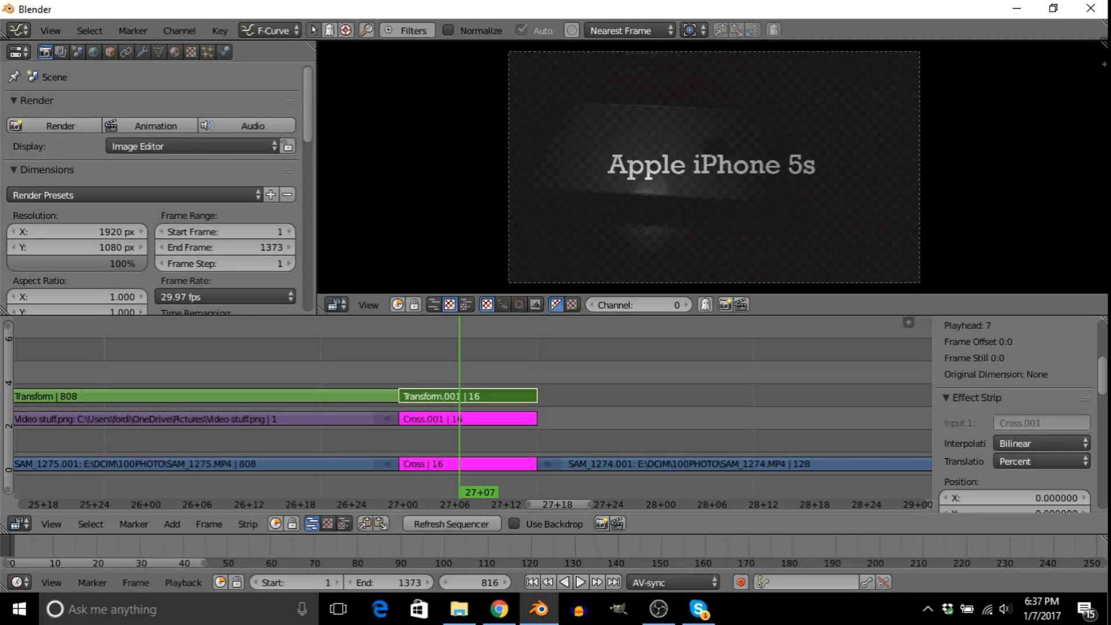
click(1043, 392)
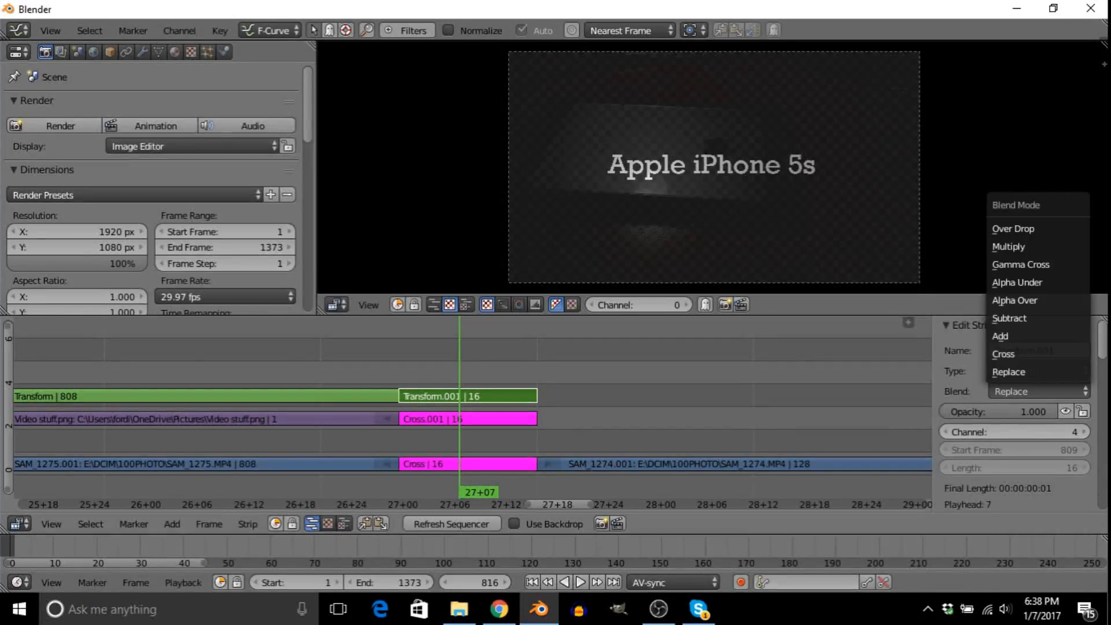
click(1016, 300)
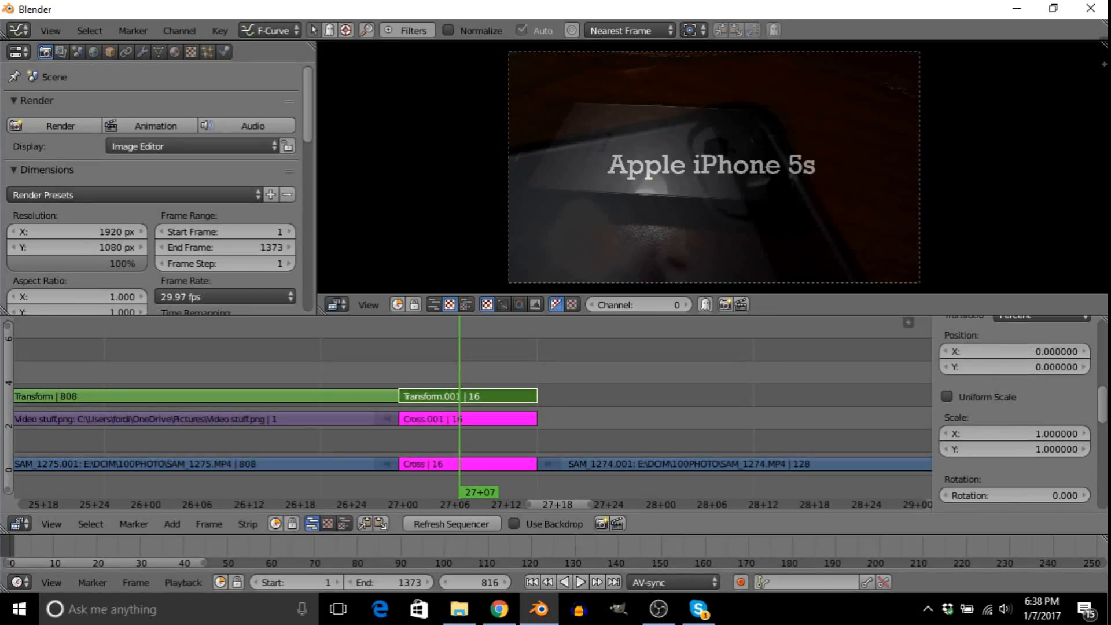
click(1015, 352)
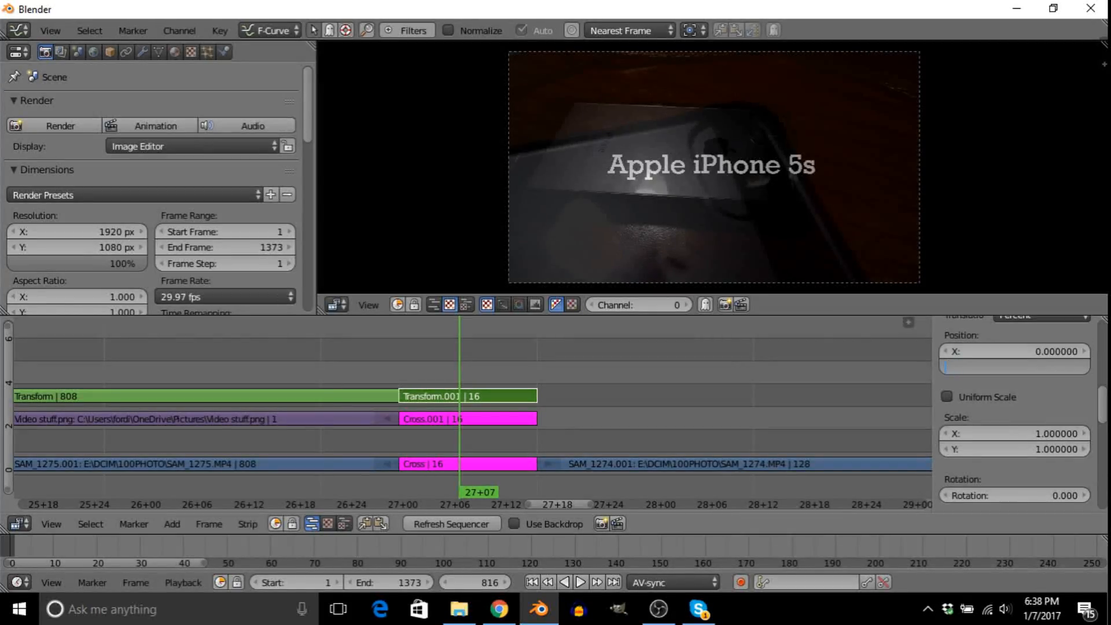
text(-40)
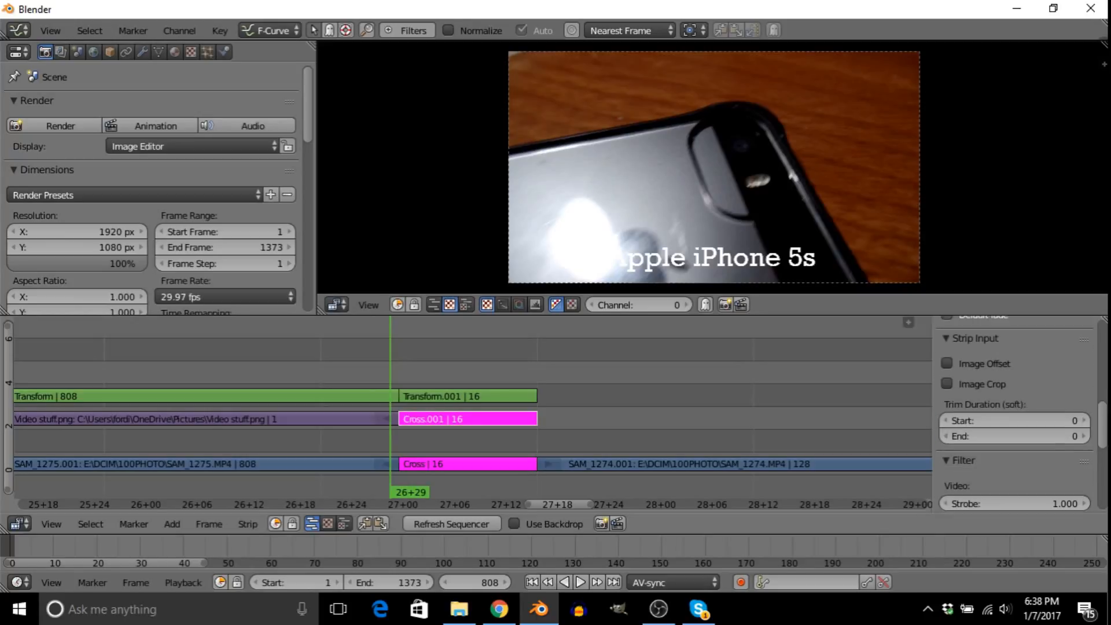
Step: Set Cross.001's blend to Alpha Under, briefly trying Replace, then stop the preview playback
click(1018, 392)
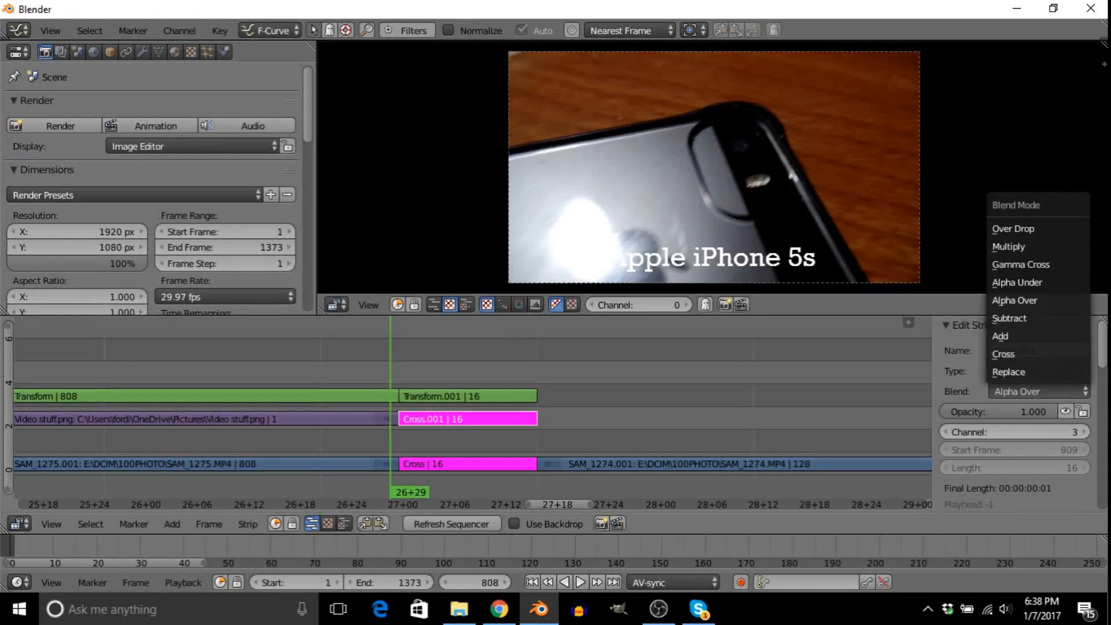
click(1017, 283)
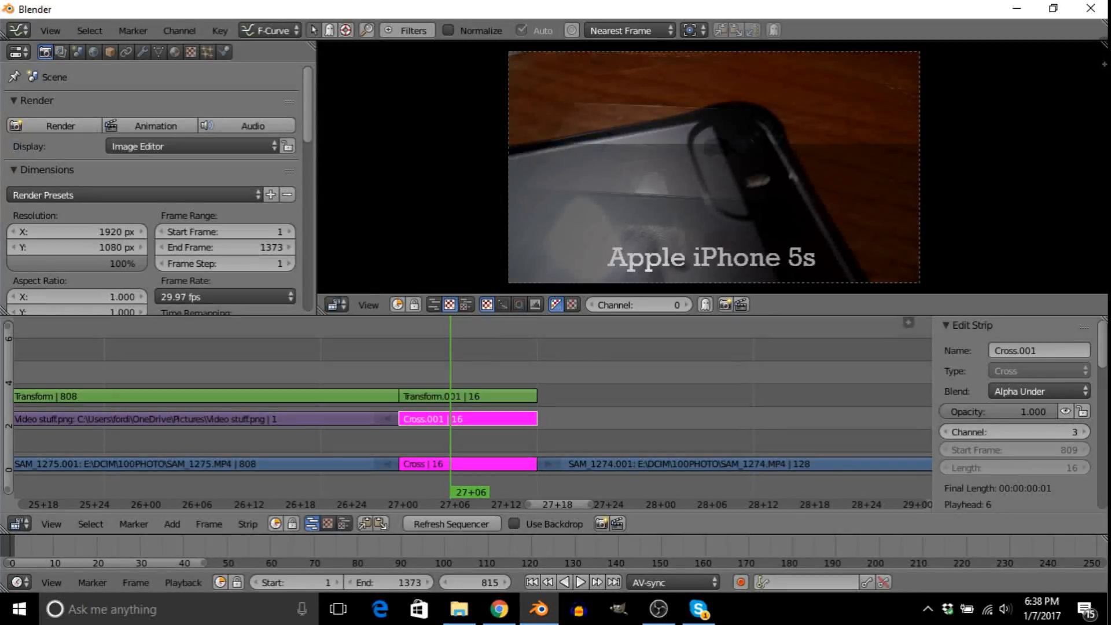
click(1034, 391)
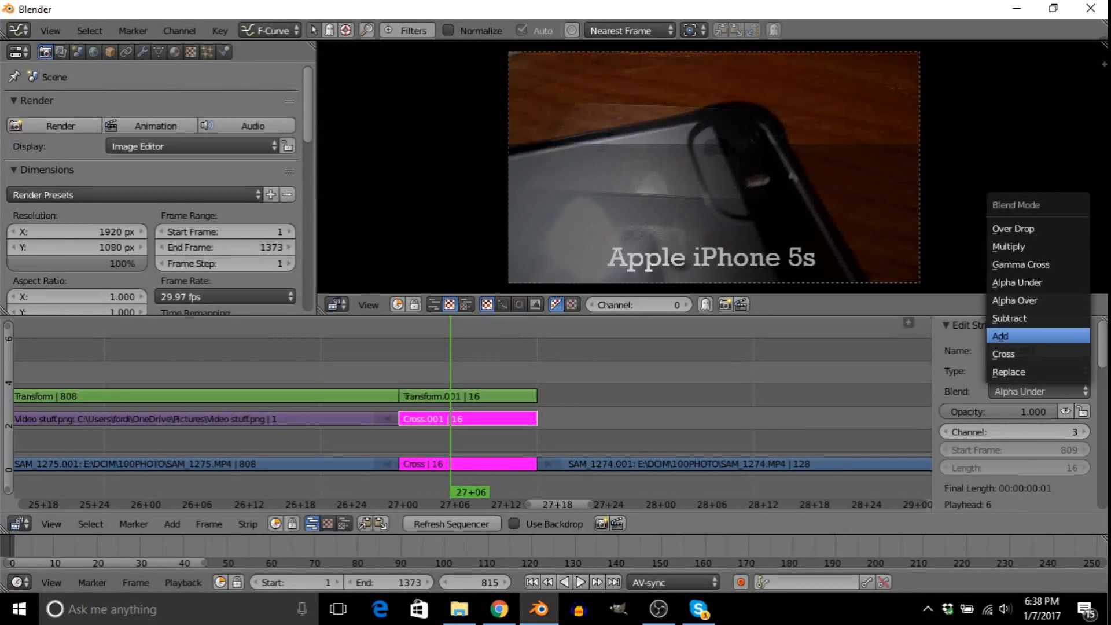
click(1009, 373)
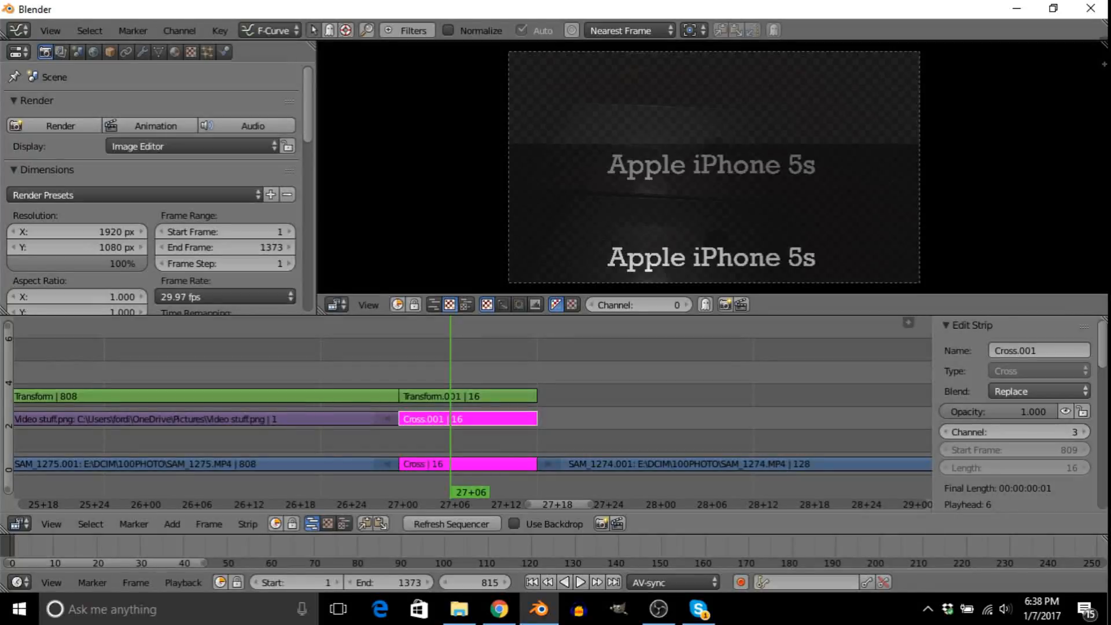
click(1039, 391)
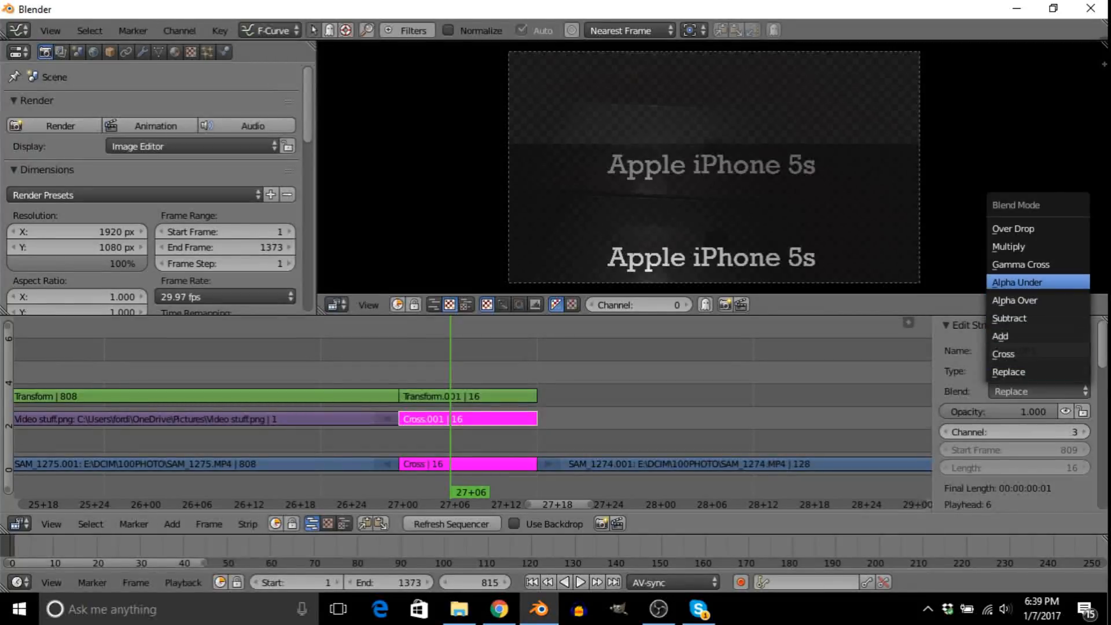
click(1021, 282)
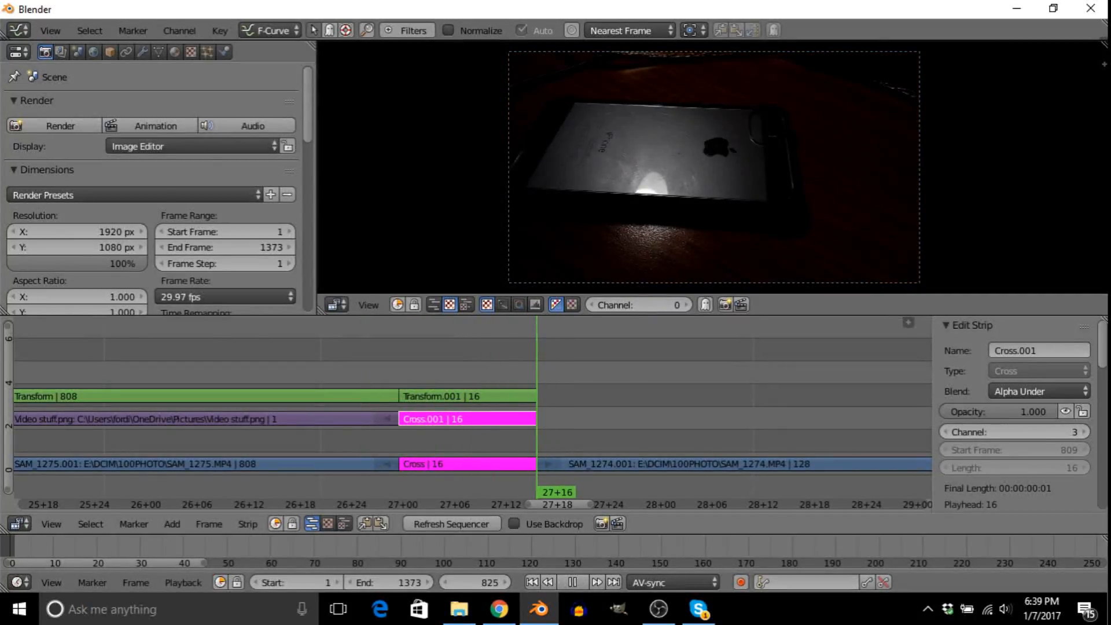
click(573, 581)
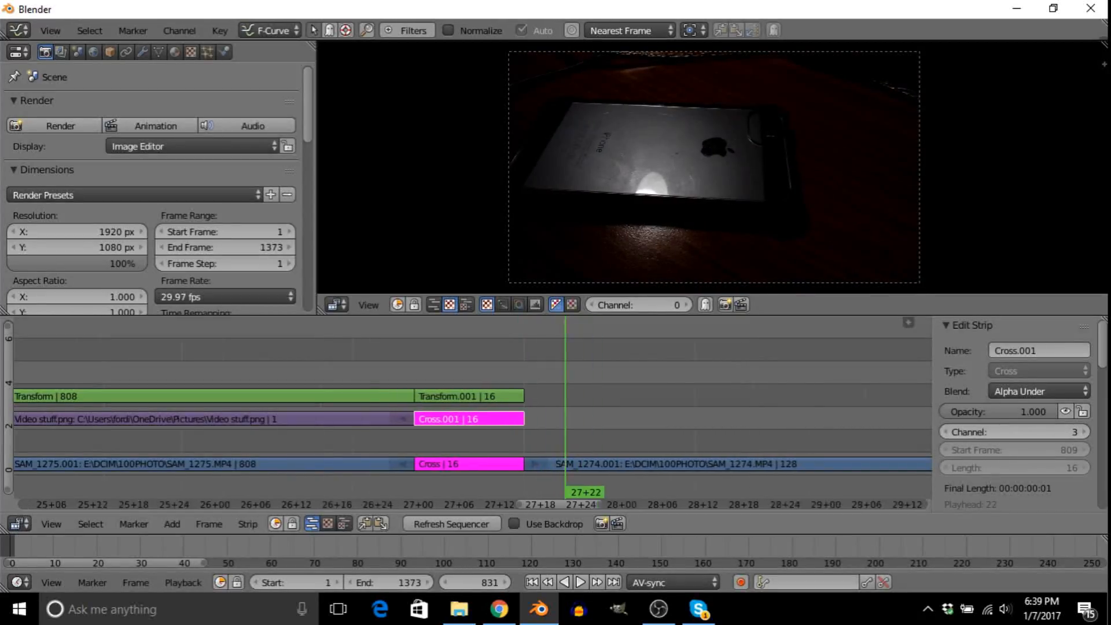